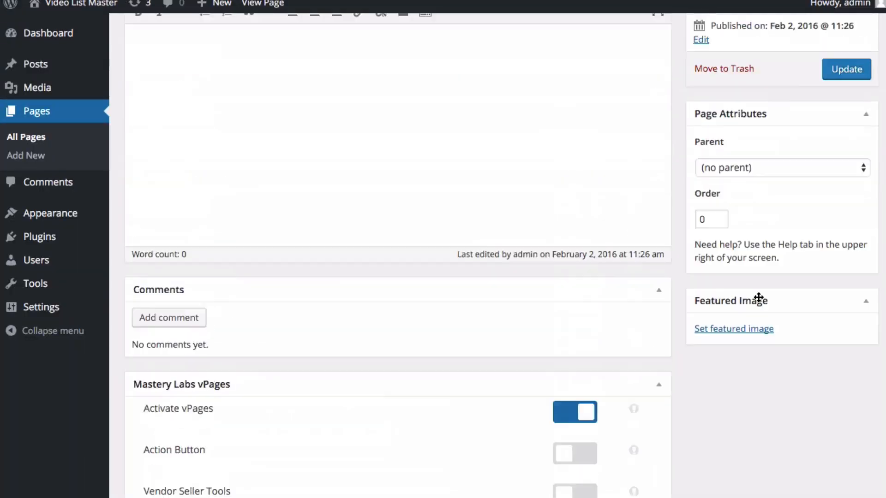
Step: Choose the Black skin in the vPages Design section and update the page
scroll(down, 3)
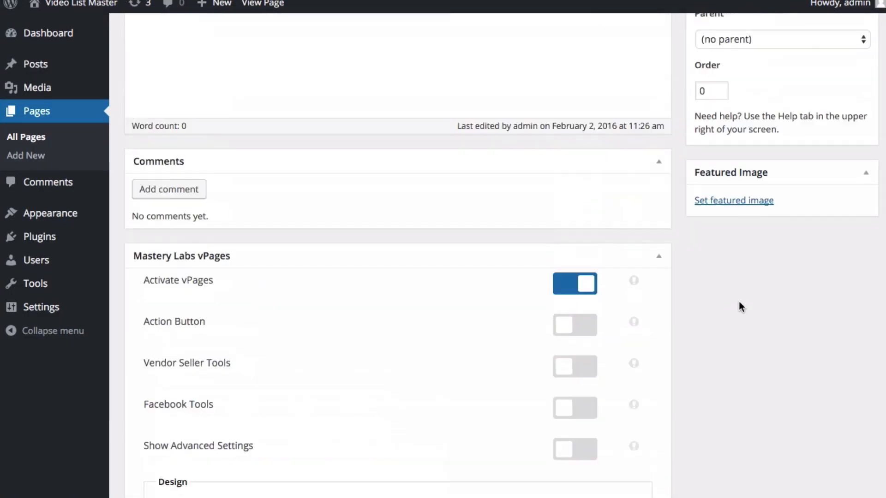
scroll(up, 3)
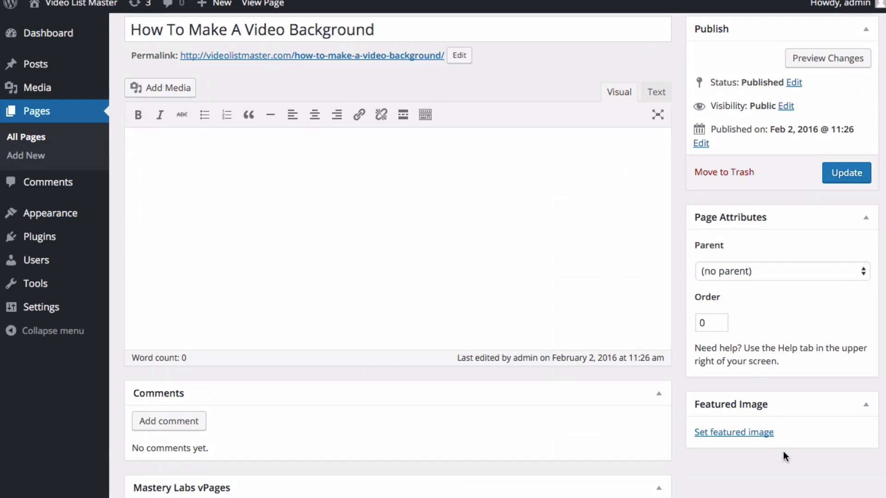
scroll(down, 3)
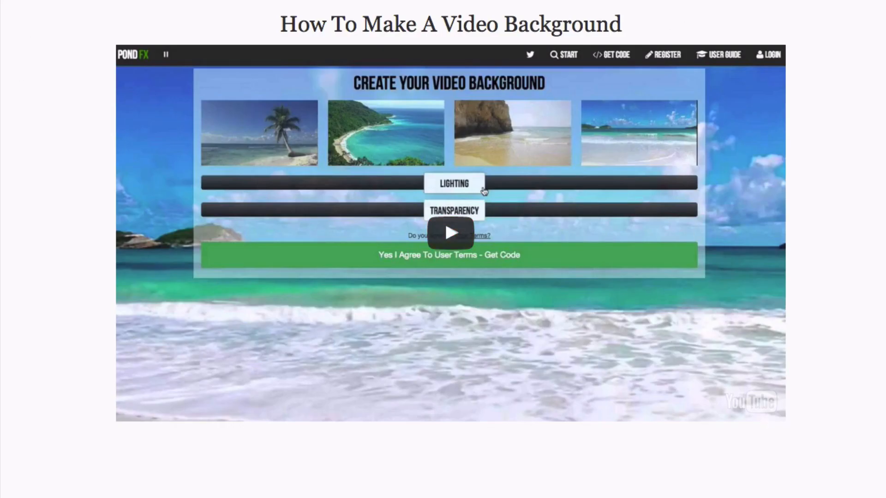
mouse_move(113, 98)
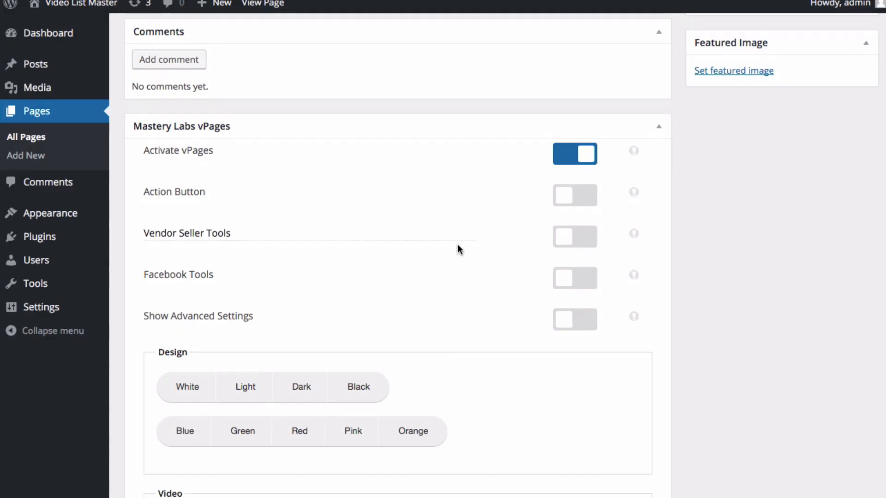
scroll(down, 3)
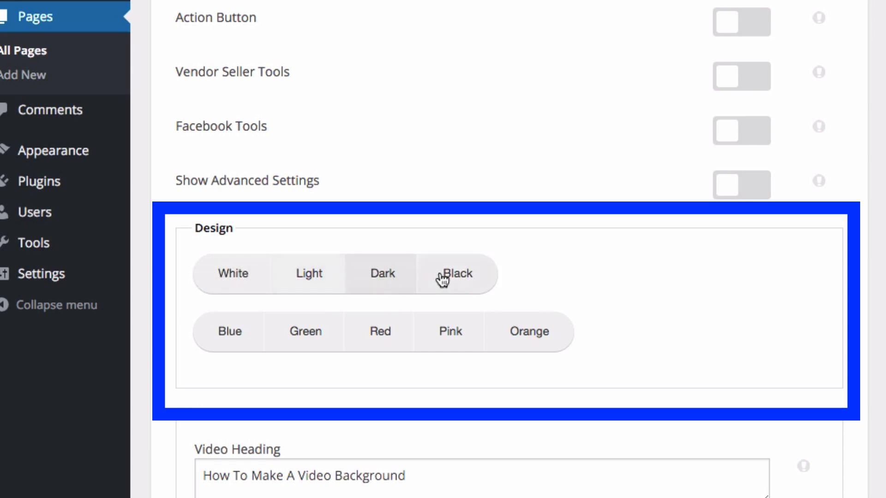
click(233, 274)
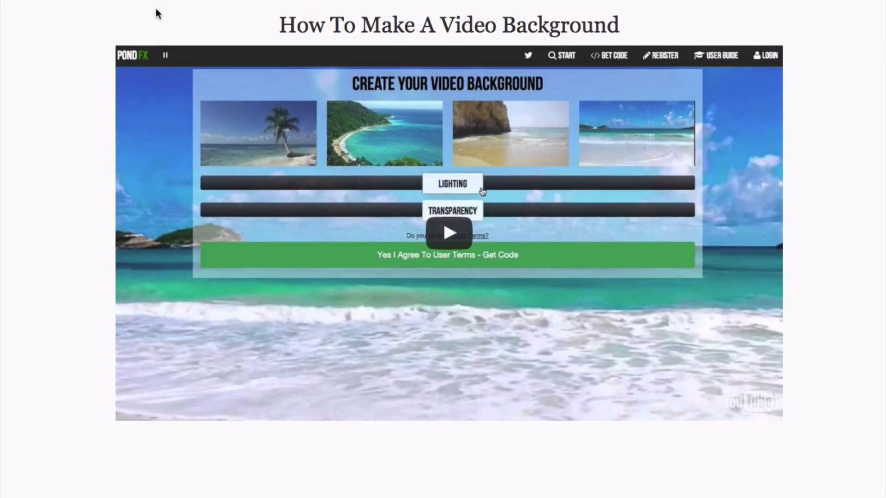
mouse_move(844, 412)
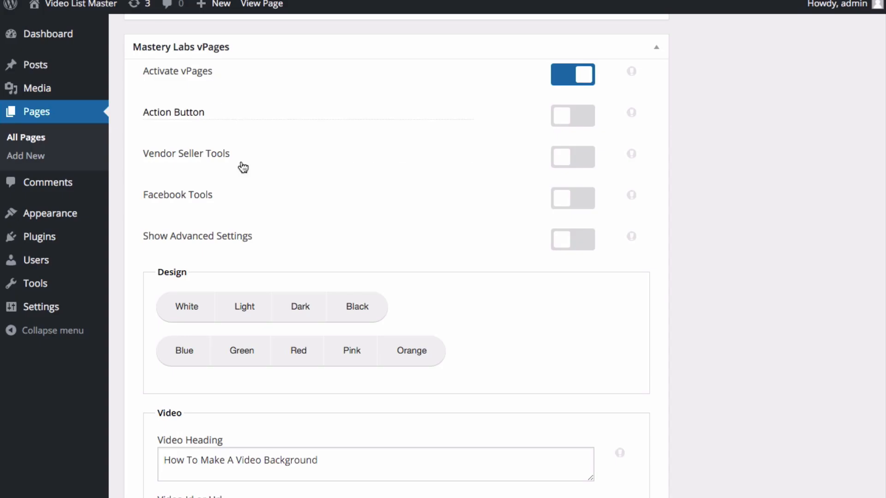
click(186, 307)
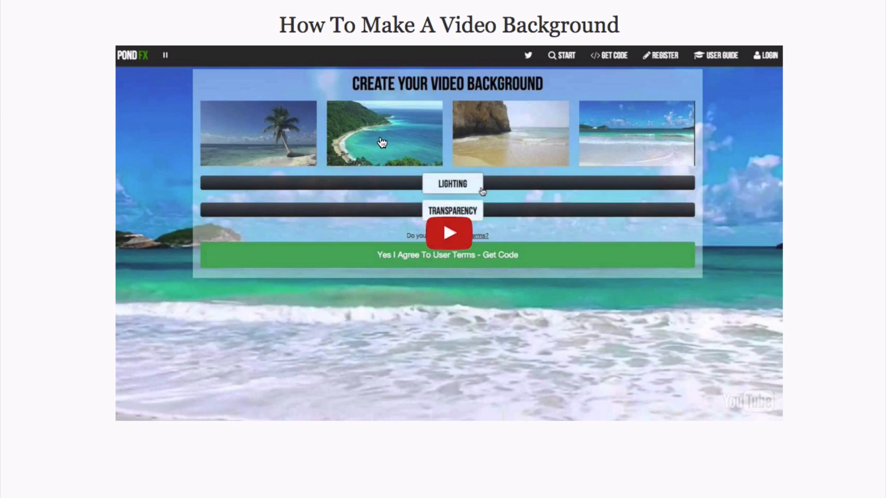
mouse_move(379, 147)
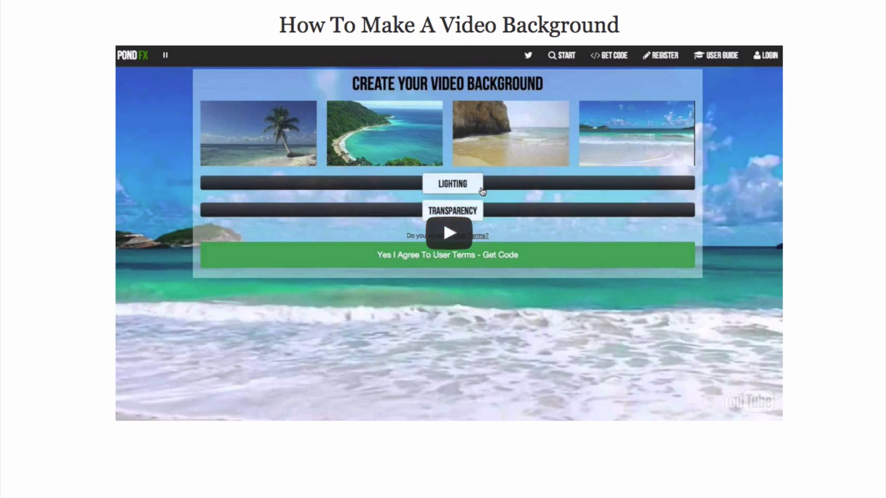
mouse_move(837, 180)
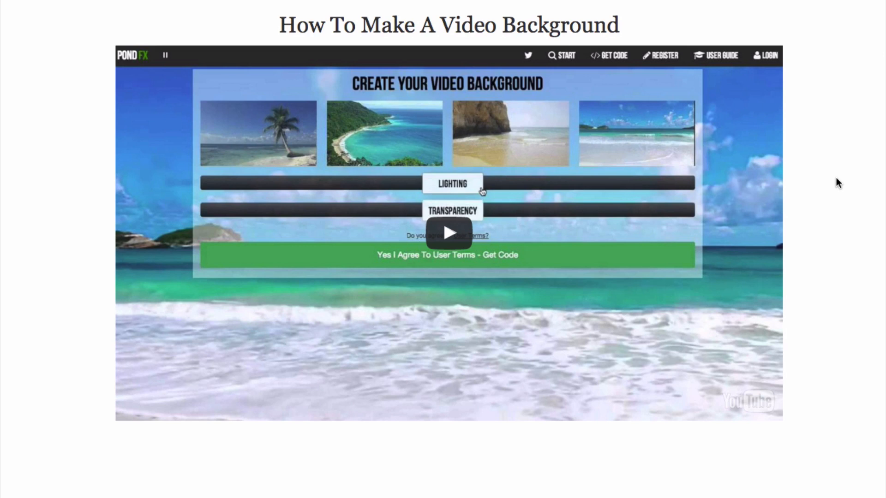
mouse_move(826, 151)
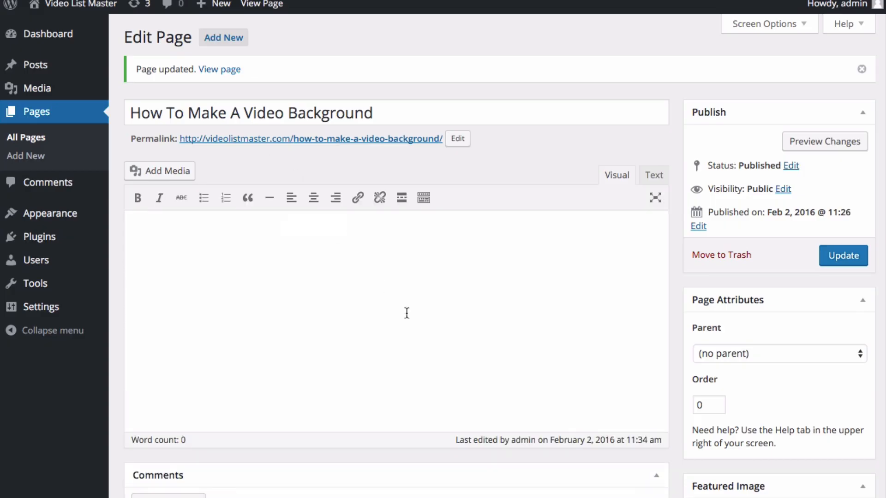
scroll(down, 3)
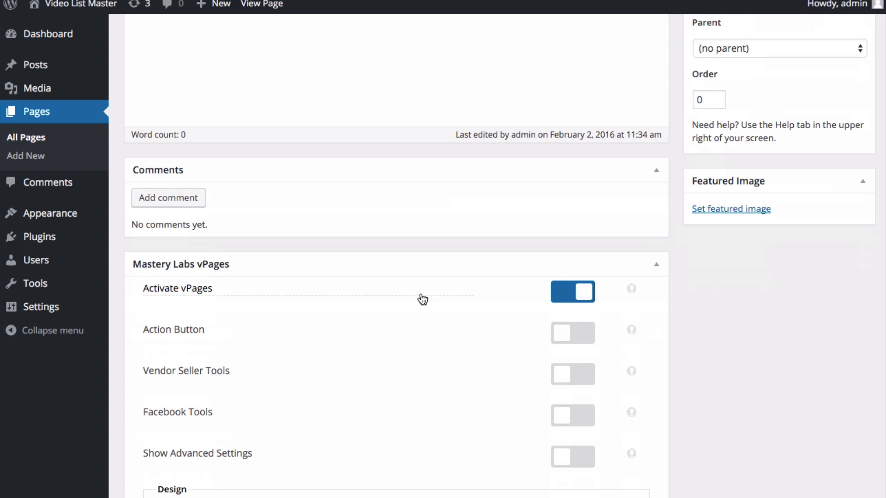
scroll(down, 3)
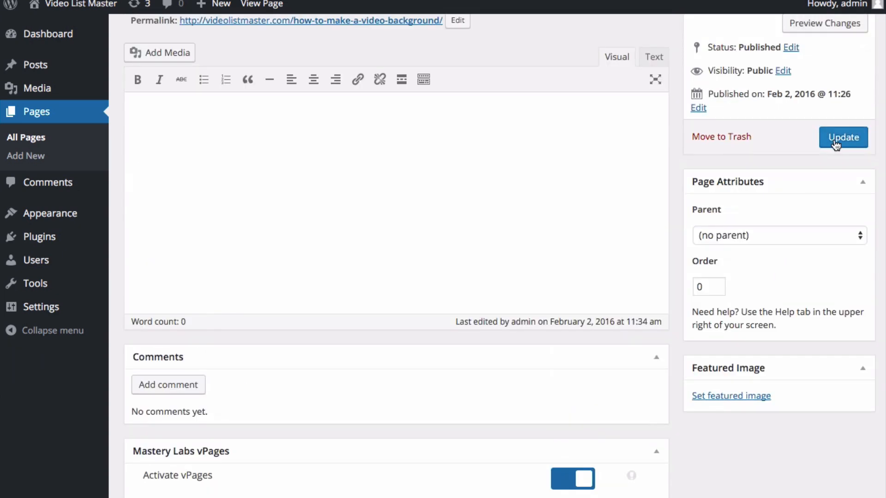
click(843, 138)
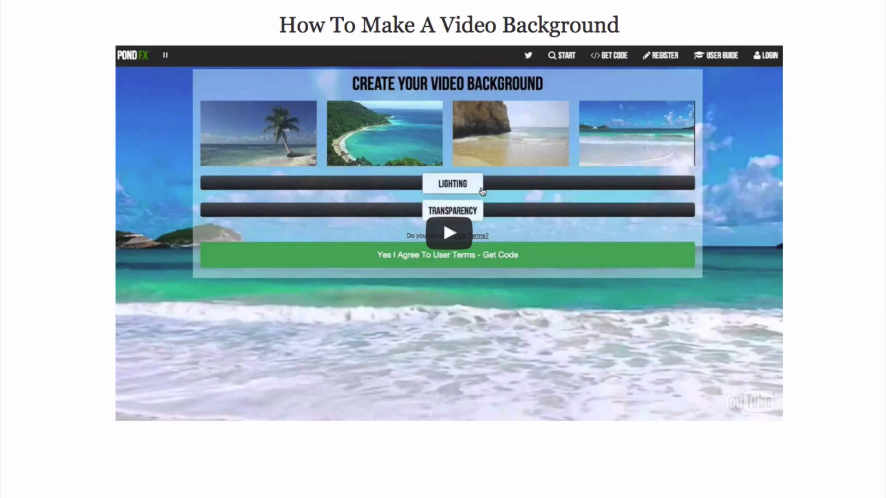
mouse_move(80, 24)
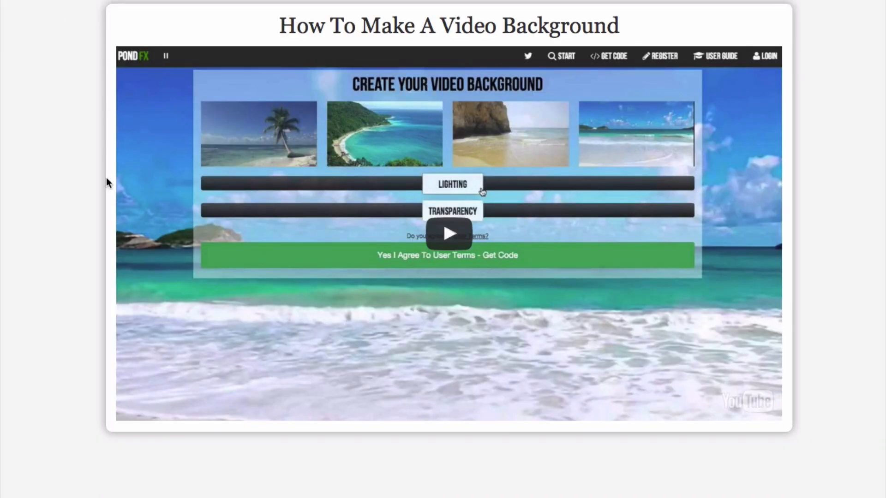
mouse_move(795, 435)
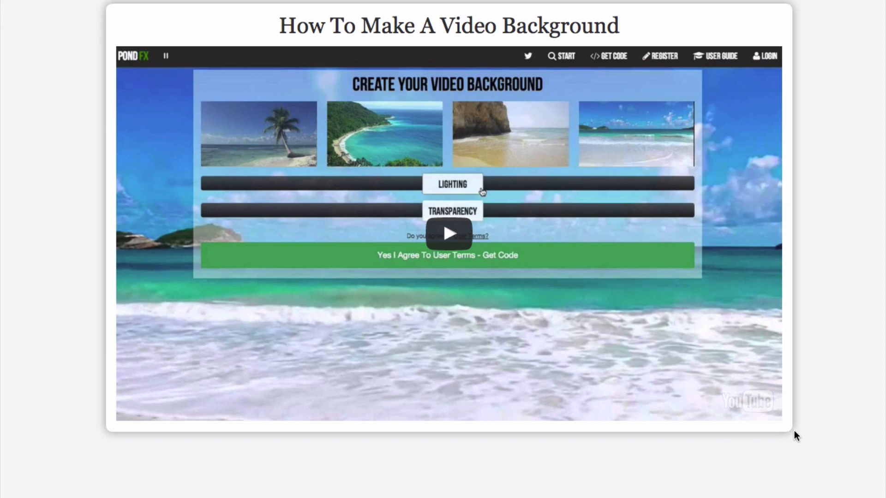
mouse_move(87, 9)
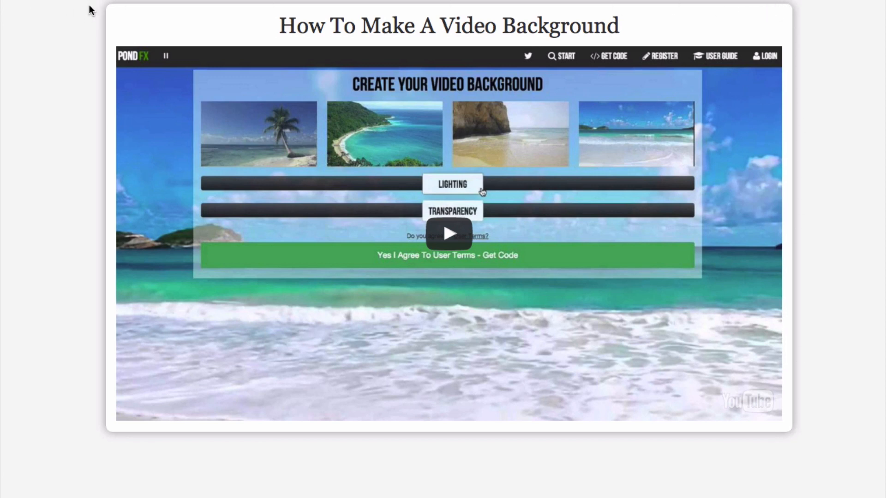
mouse_move(480, 497)
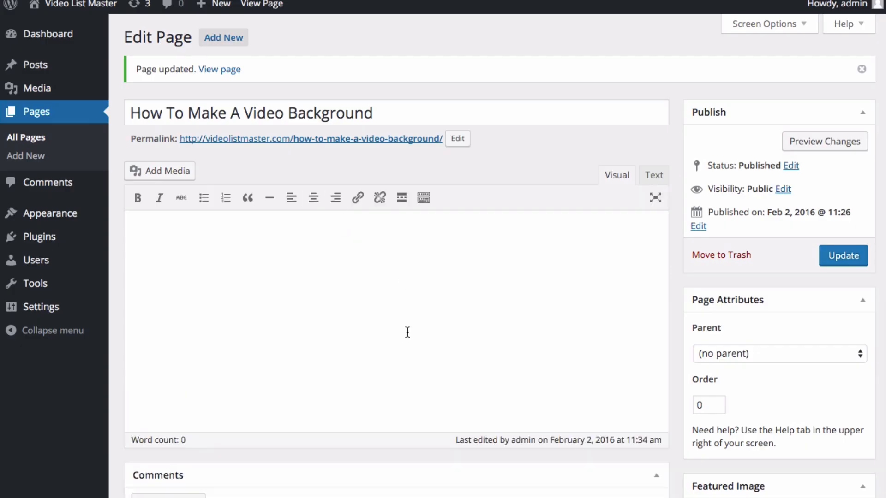
Step: Update the video page from the Publish box to save the current vPages settings
scroll(down, 3)
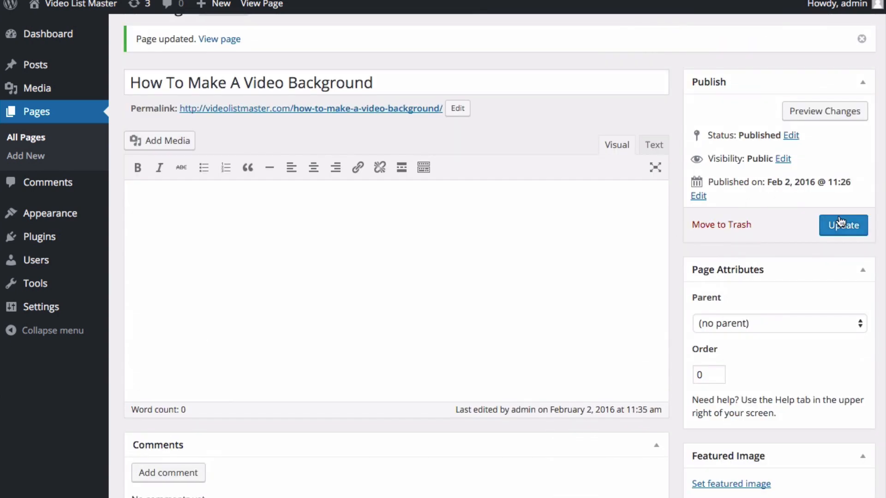
click(843, 225)
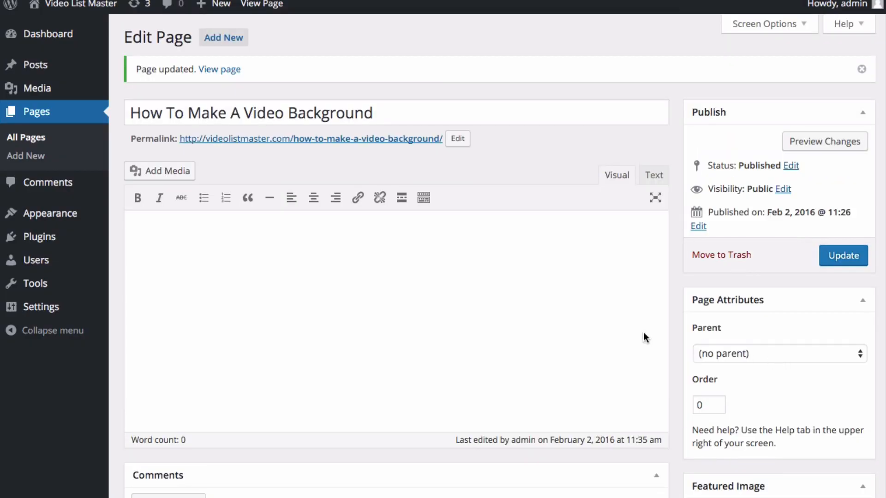
Step: Switch on vPages Facebook Tools so Facebook Comments appear below the video
scroll(down, 3)
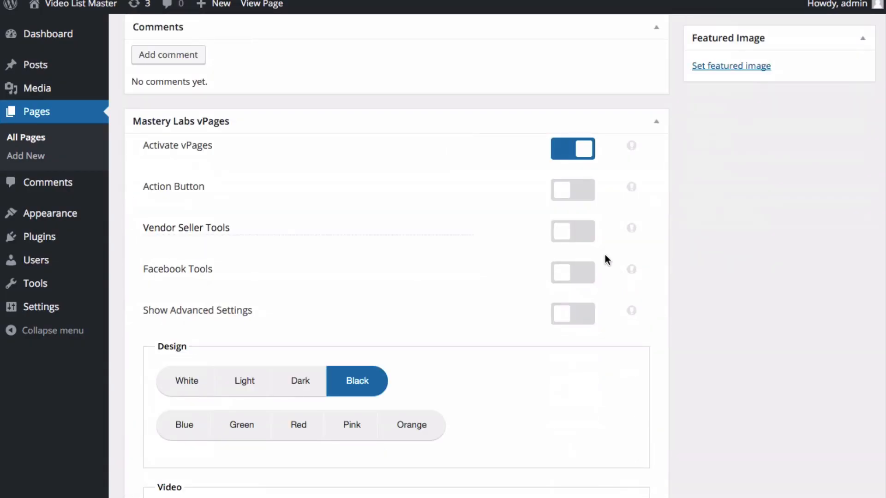
click(572, 272)
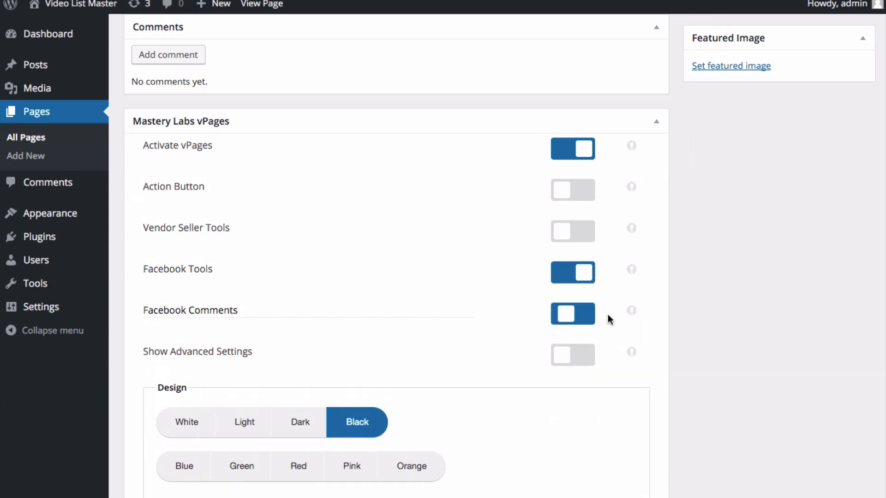
scroll(up, 3)
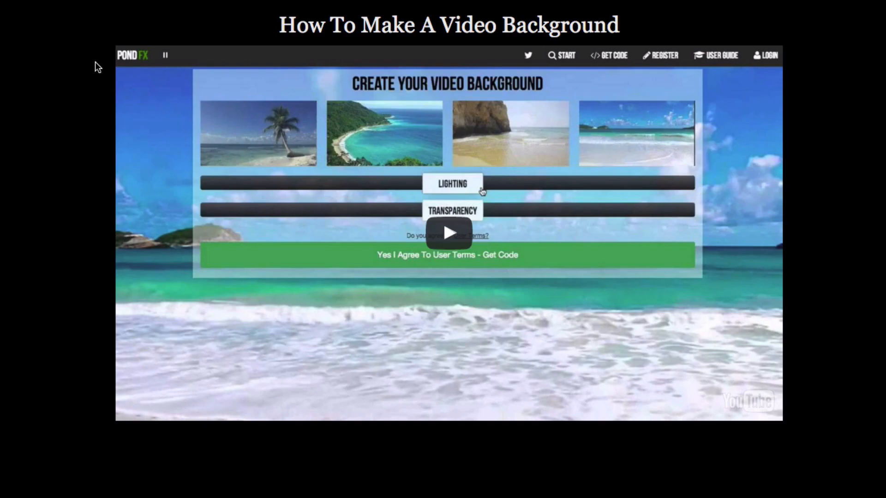
scroll(down, 3)
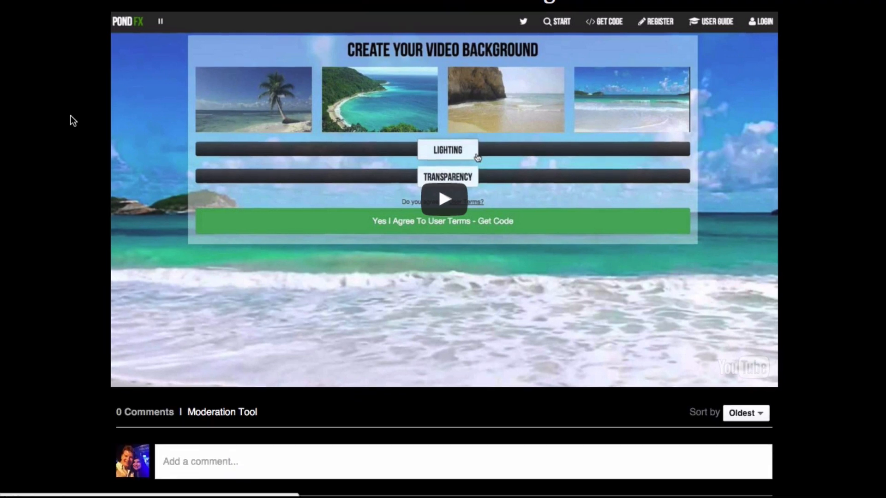
scroll(down, 3)
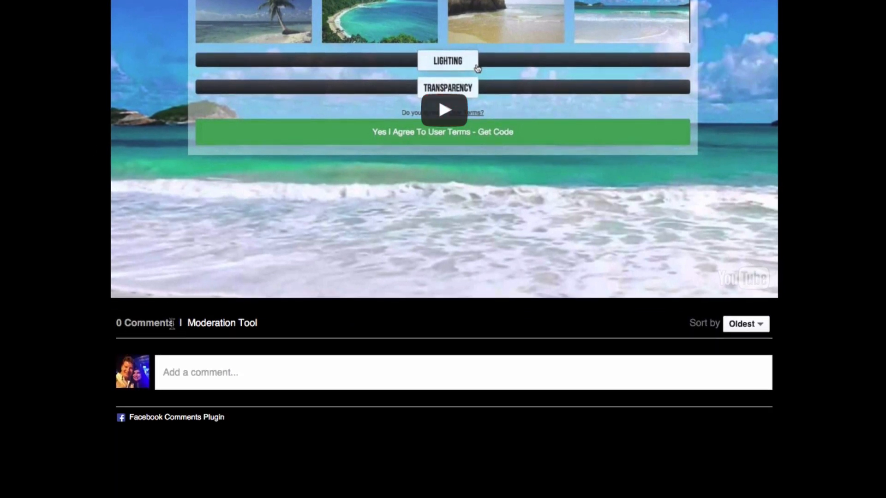
mouse_move(253, 423)
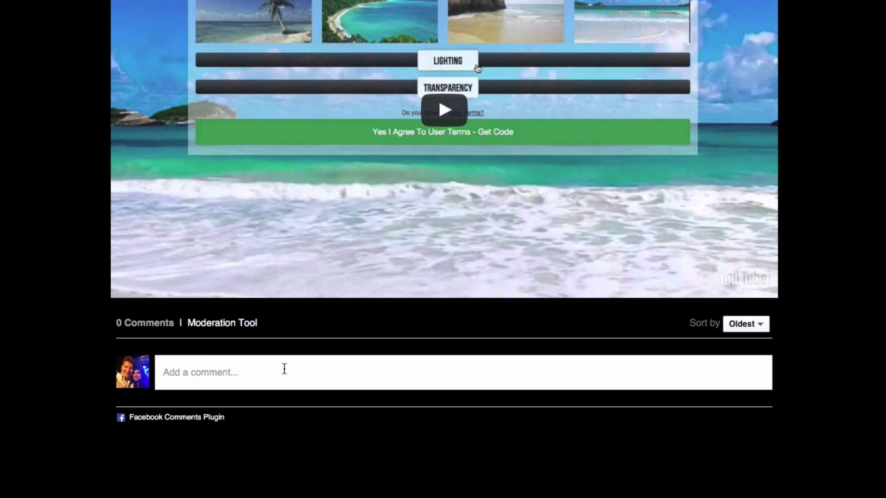
mouse_move(608, 399)
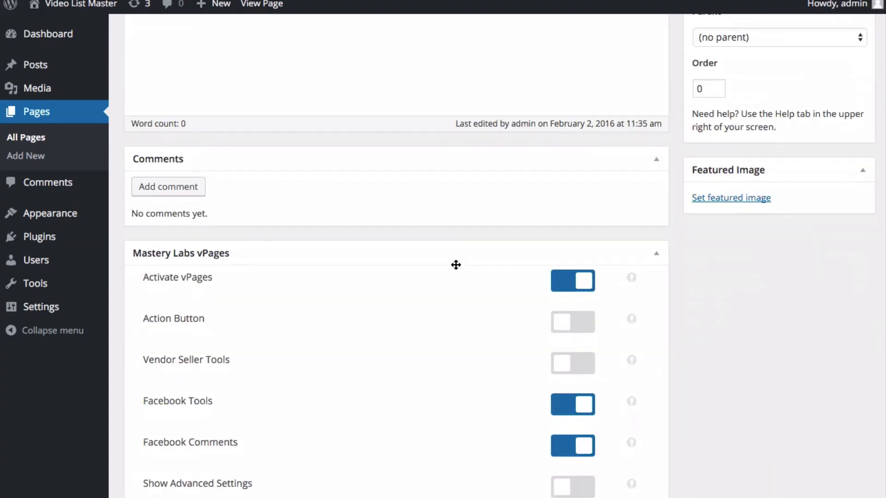
Step: Scroll to the Mastery Labs vPages box showing Facebook Tools switched on
scroll(down, 3)
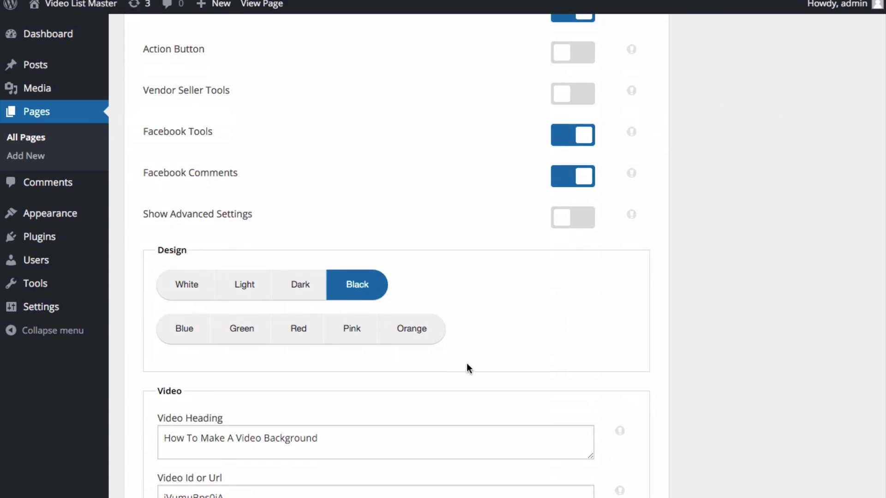
mouse_move(184, 328)
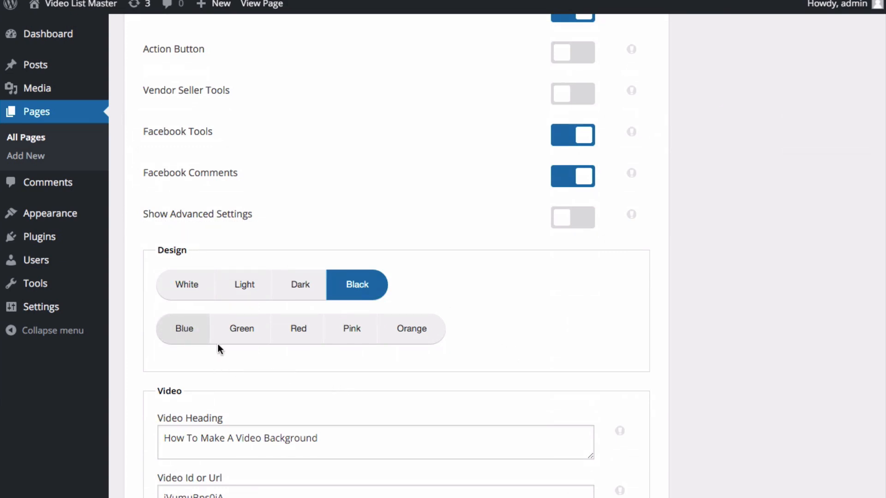
mouse_move(270, 367)
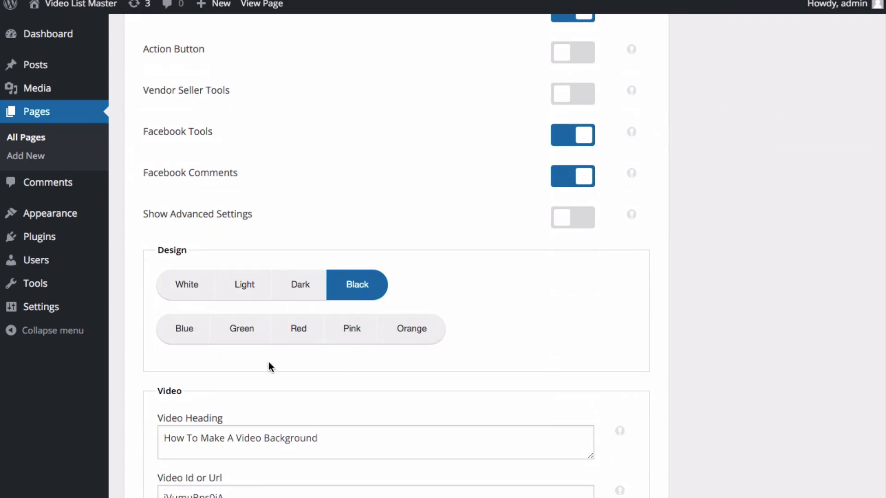
mouse_move(257, 361)
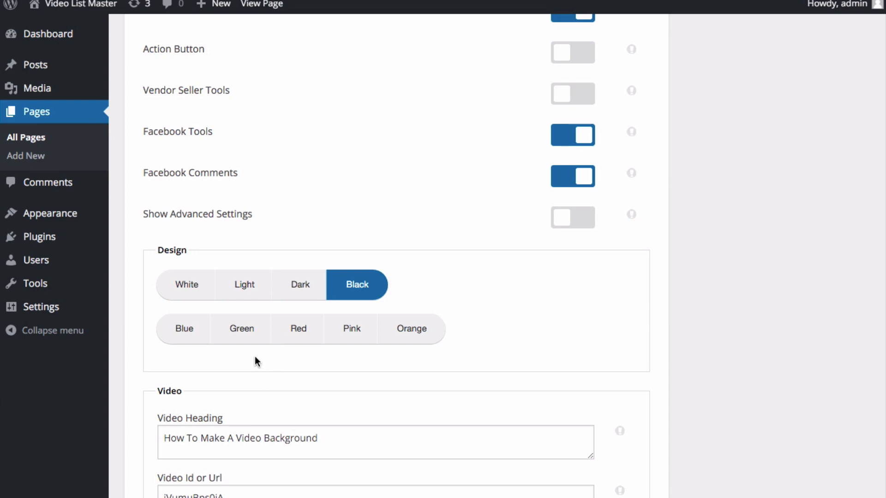
mouse_move(245, 336)
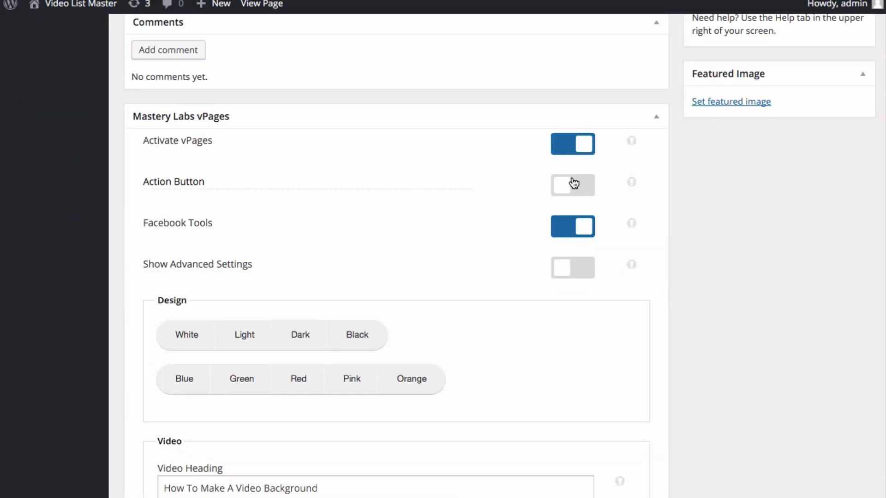
Step: Turn on Action Button and Facebook Comments, and enter 'Action But' as button text
click(573, 185)
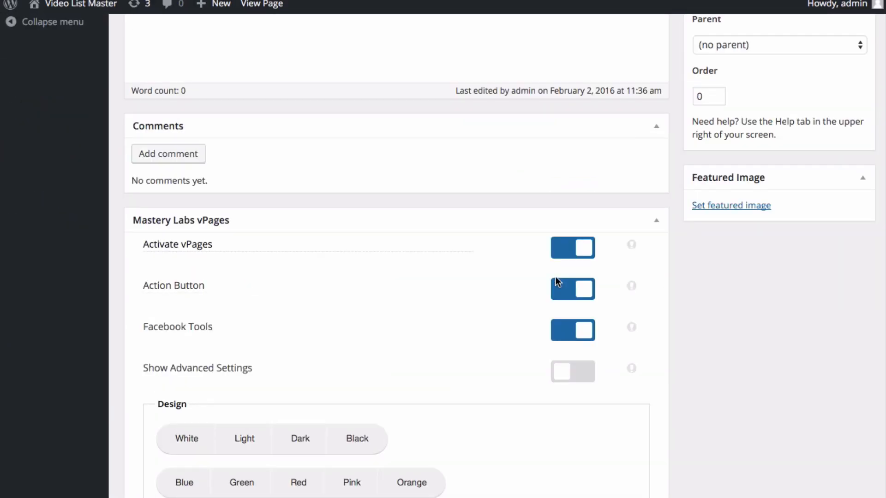
click(572, 289)
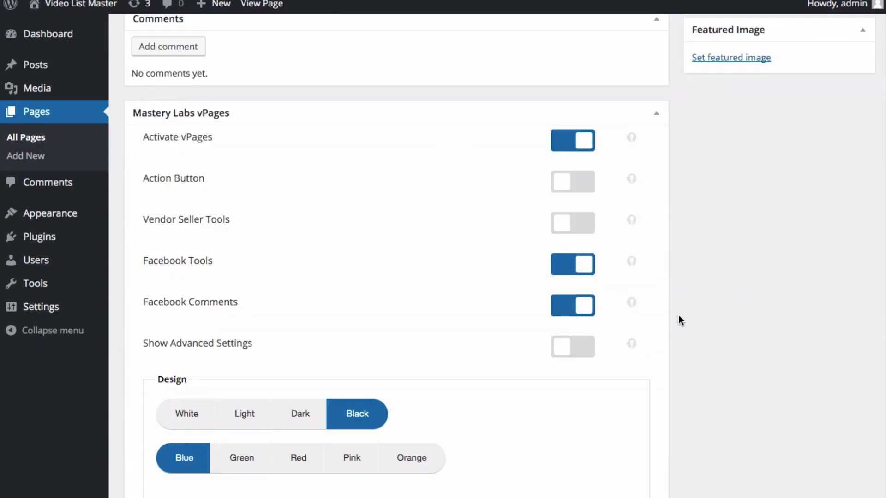
scroll(down, 3)
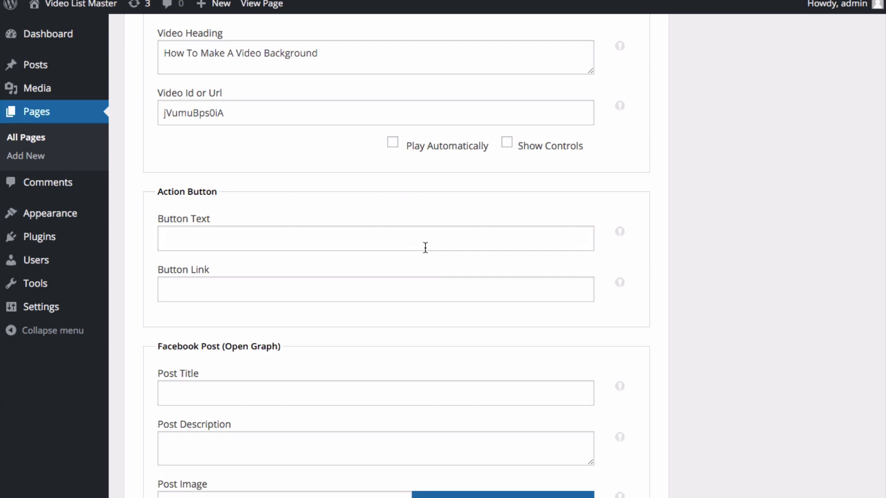
text(Action But)
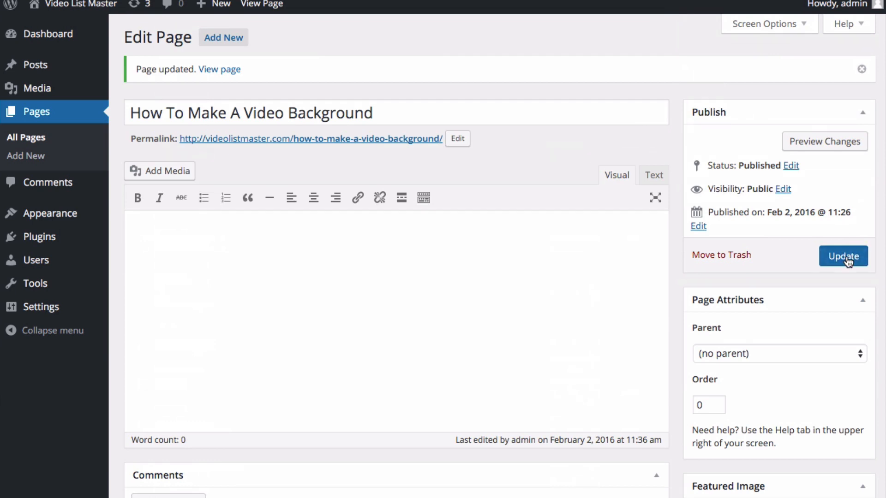
click(843, 256)
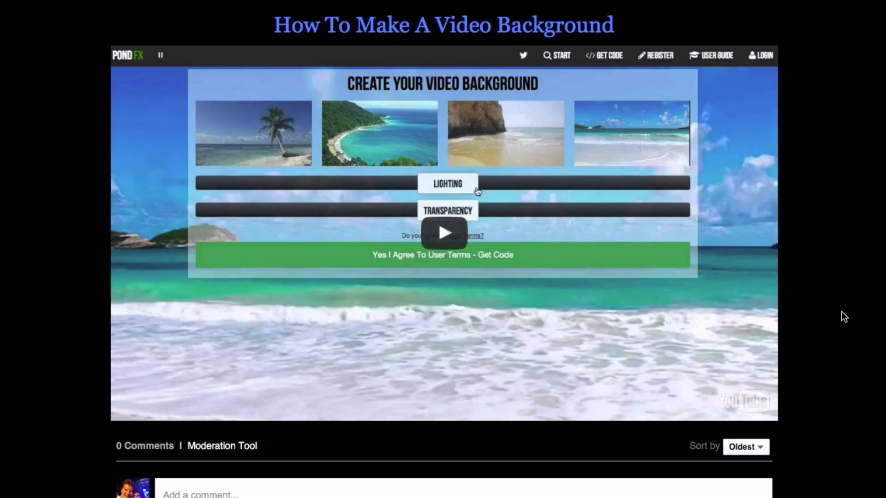
scroll(down, 3)
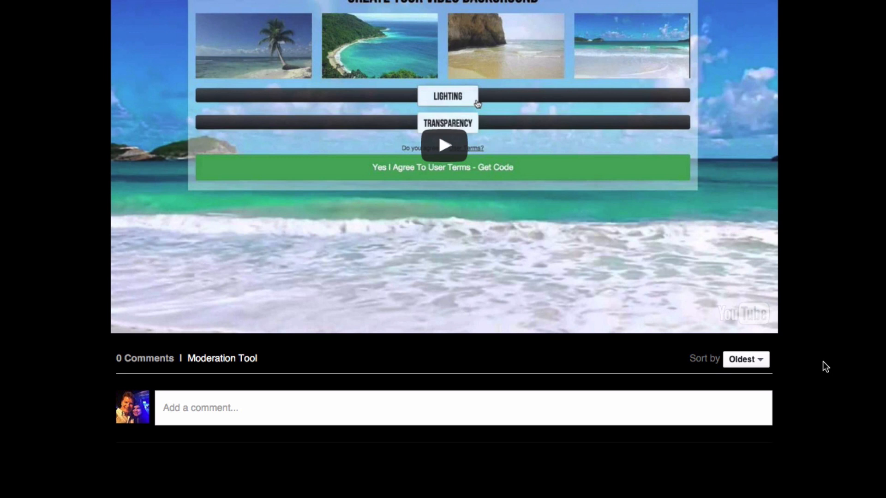
scroll(down, 3)
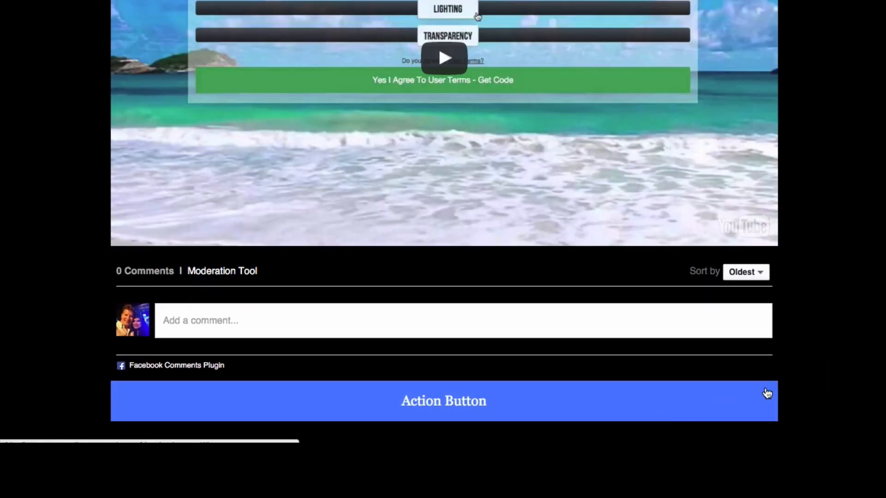
mouse_move(845, 278)
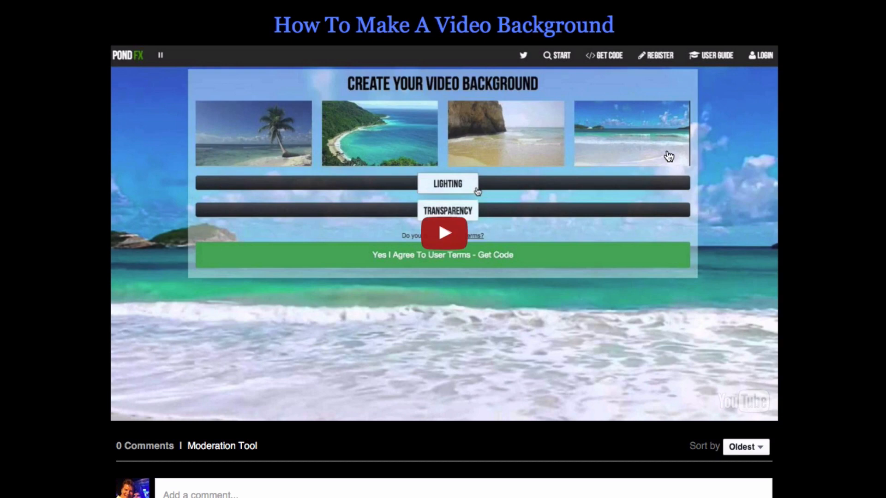
scroll(down, 3)
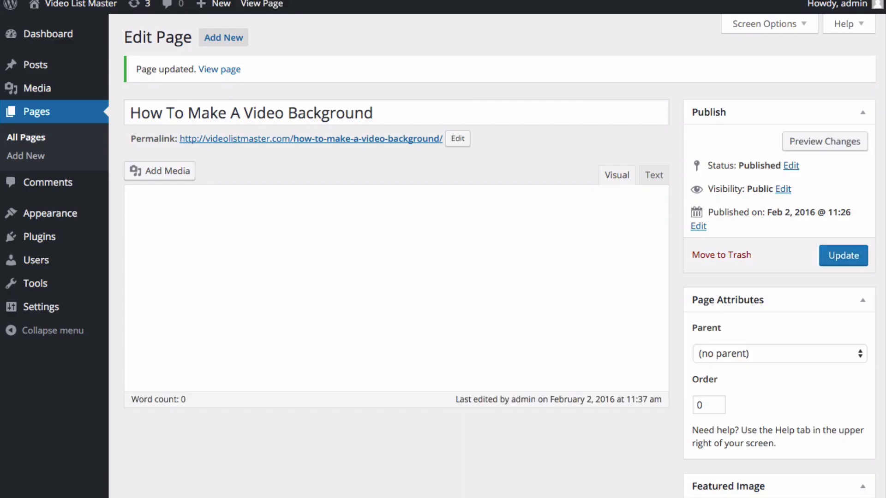
Step: Select the White design under vPages Design for the video page
scroll(down, 3)
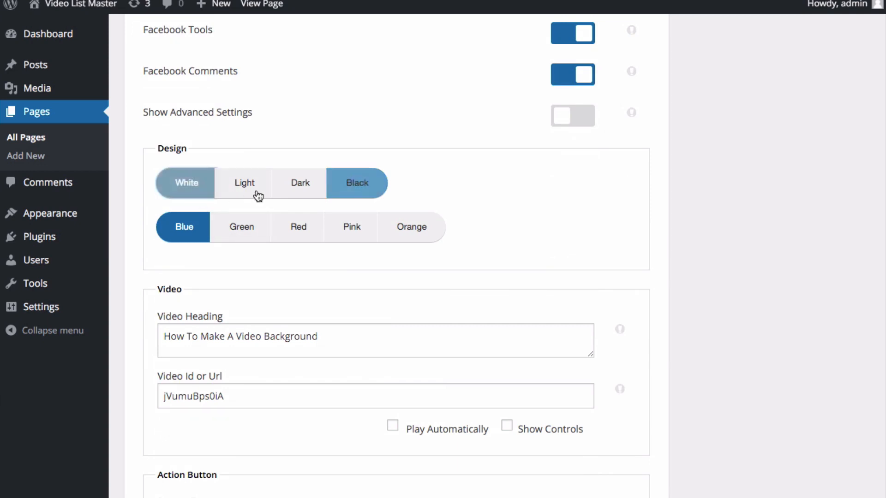
click(844, 255)
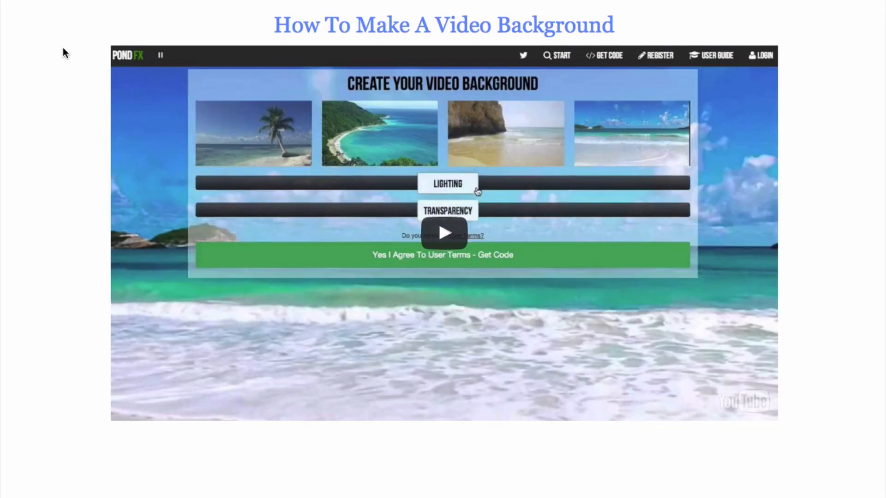
scroll(down, 3)
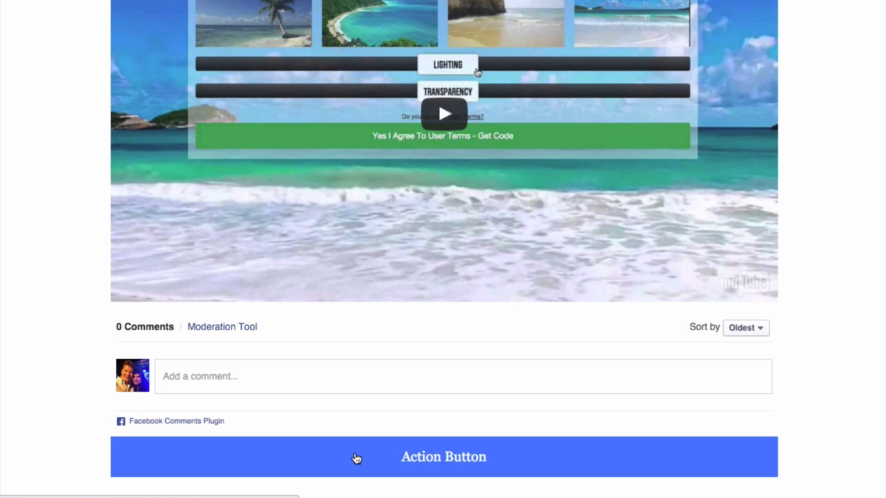
mouse_move(429, 318)
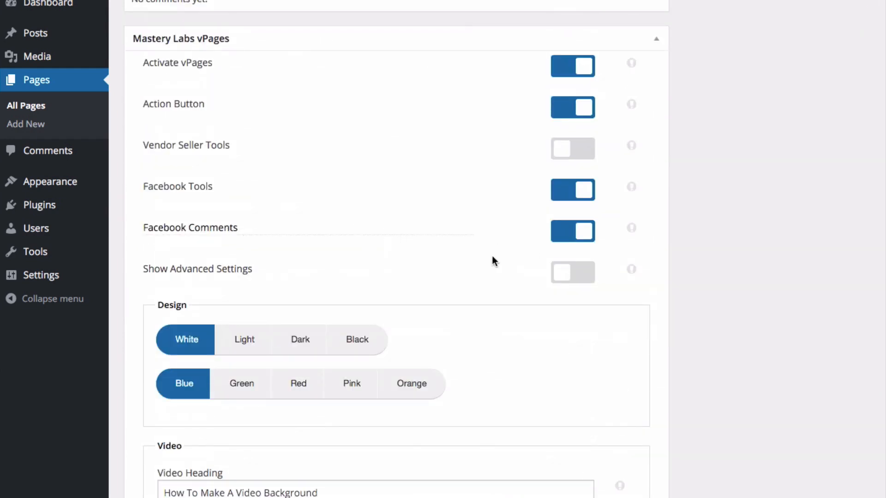
Step: Set Facebook Comments Placement to Below Action Button in Facebook Post (Open Graph)
scroll(down, 3)
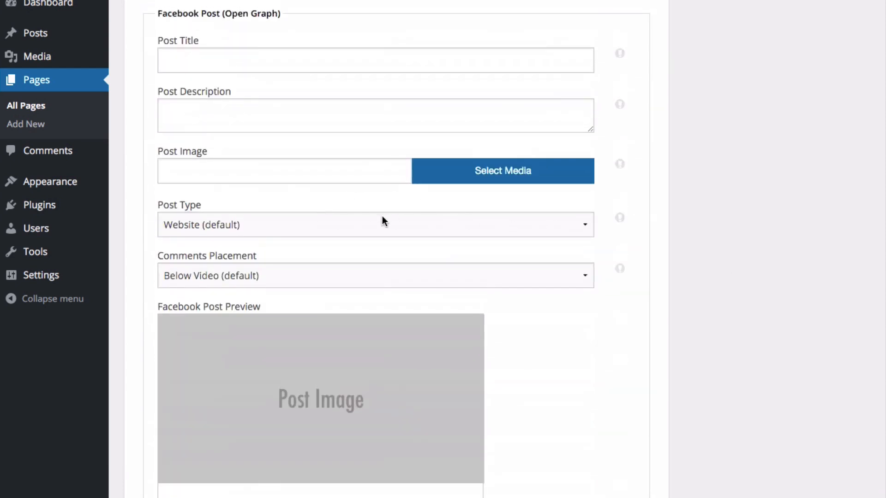
mouse_move(259, 267)
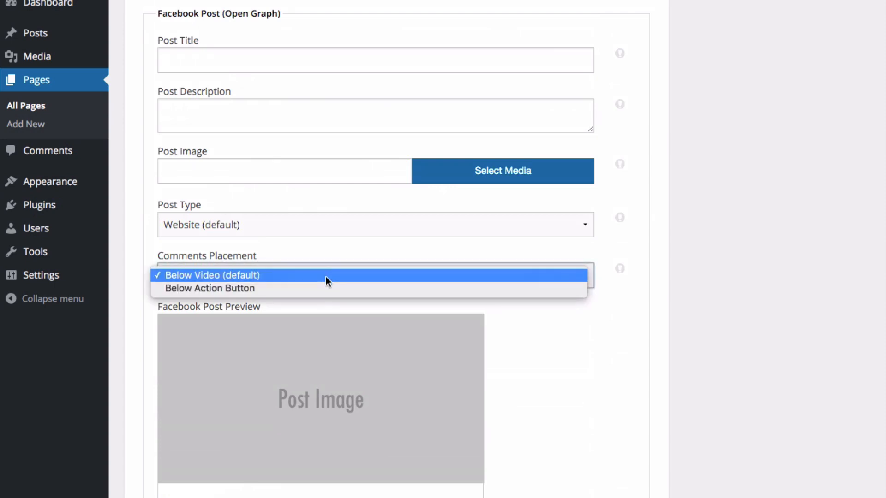
click(210, 288)
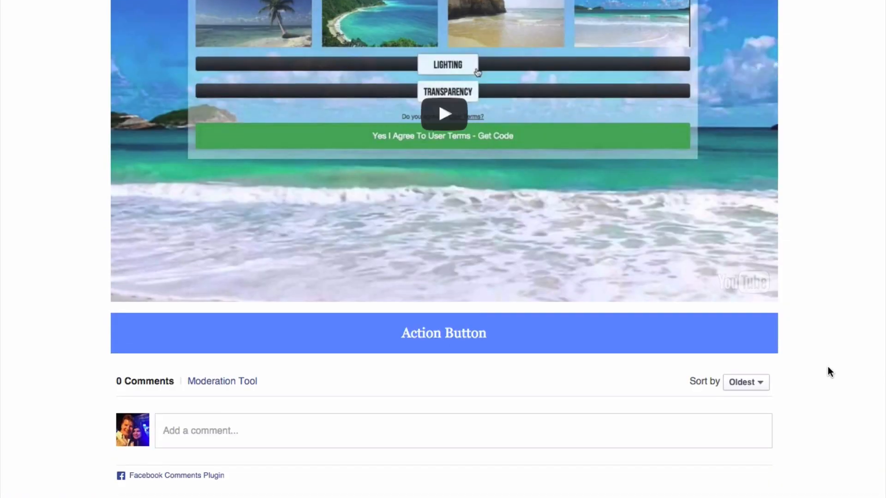
scroll(up, 3)
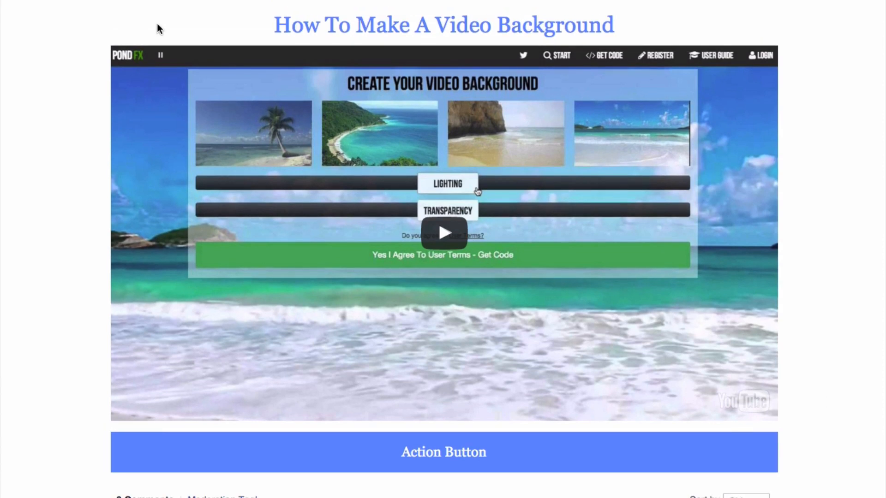
mouse_move(153, 33)
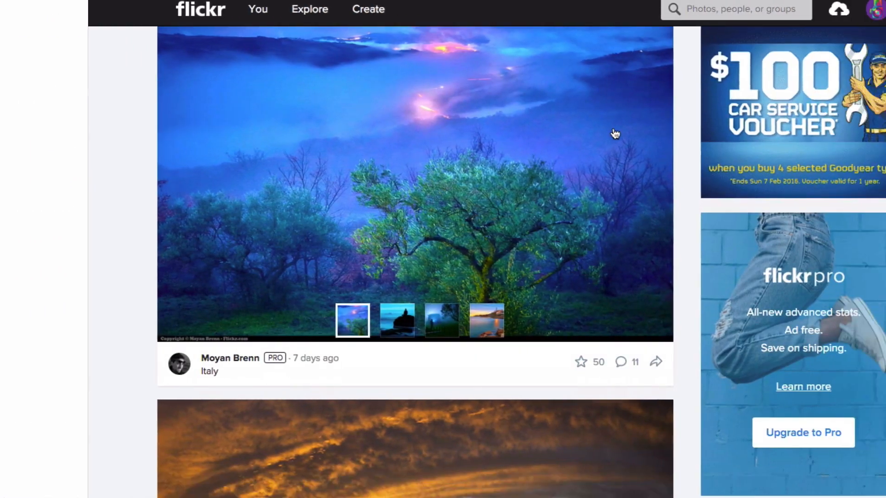
Step: Scroll down the Flickr activity feed to the Swallow Grotto Trail tunnel photo
scroll(down, 3)
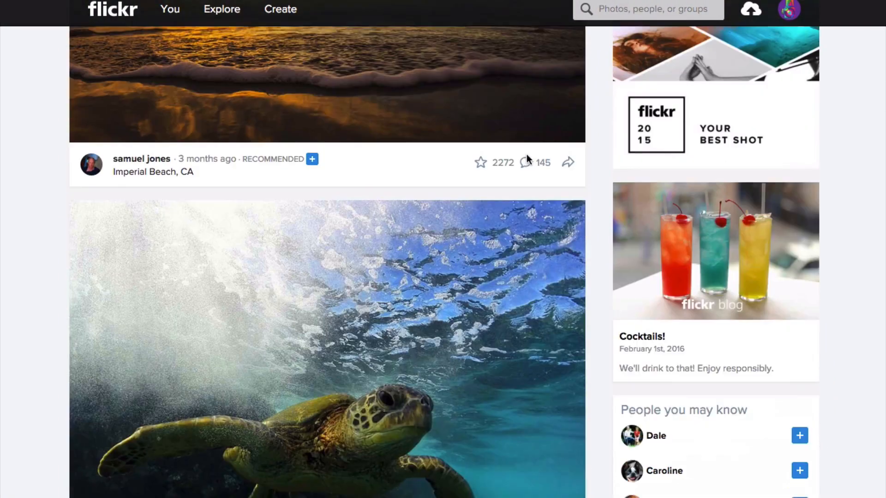
scroll(down, 3)
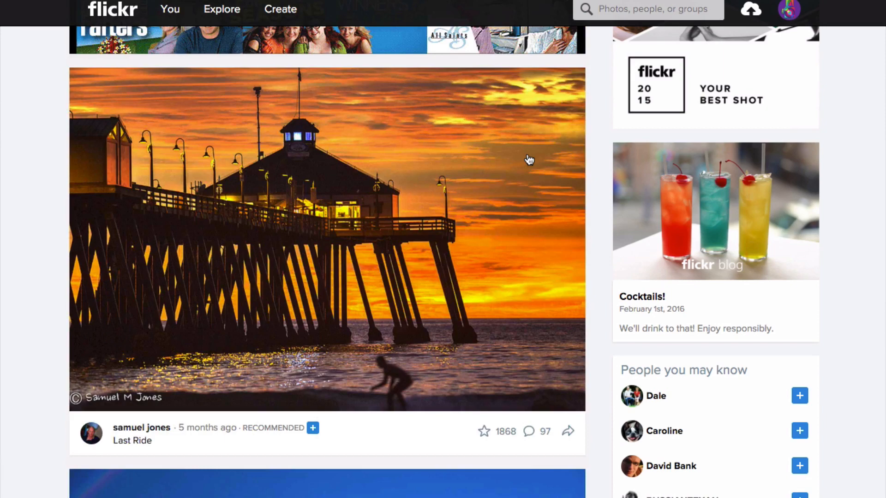
scroll(down, 3)
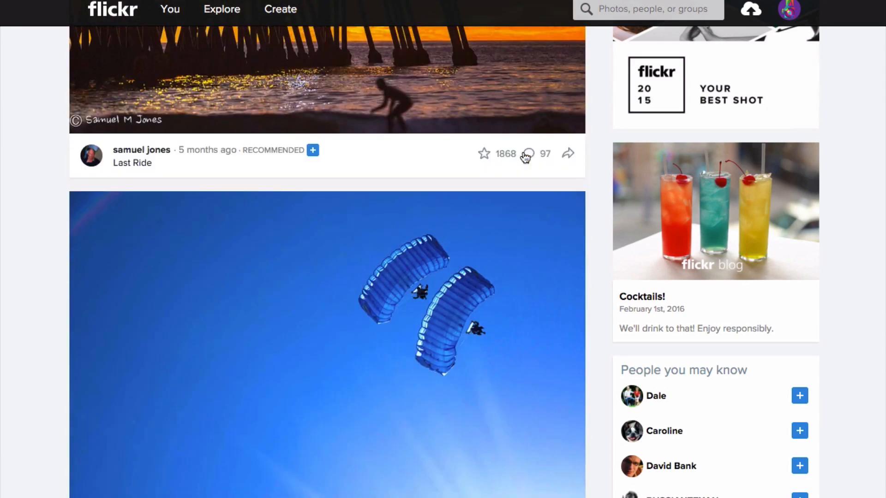
scroll(down, 3)
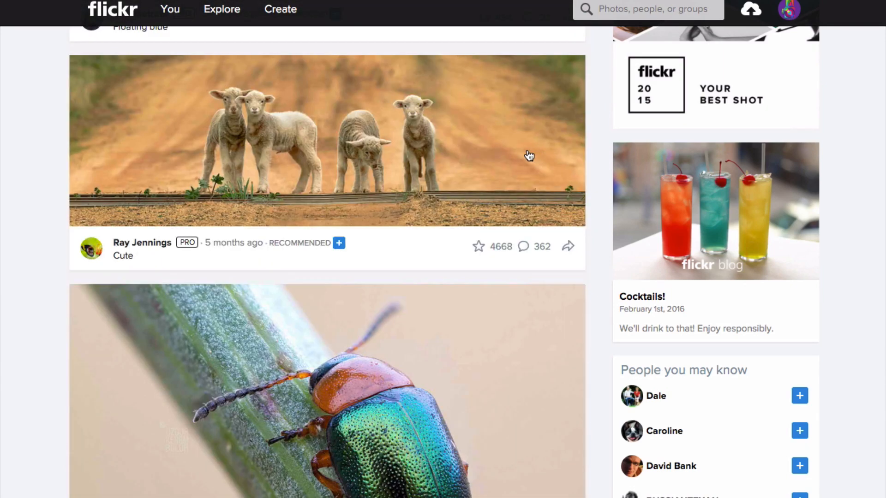
scroll(down, 3)
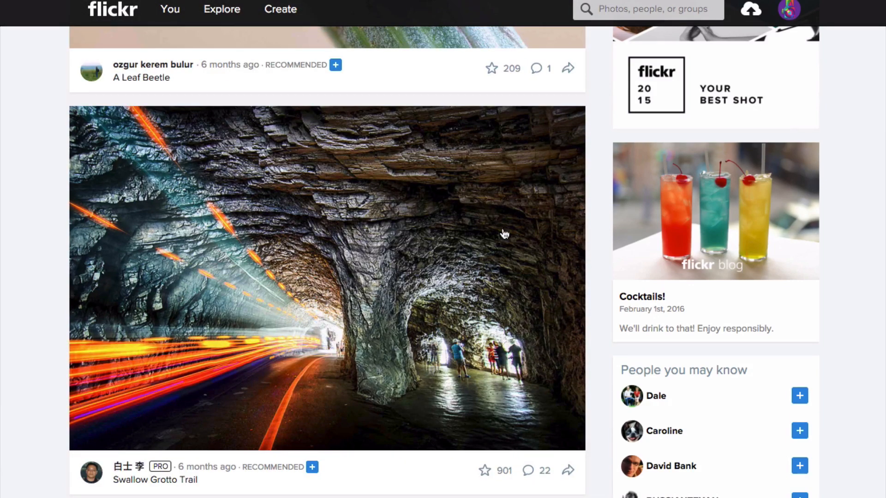
scroll(down, 3)
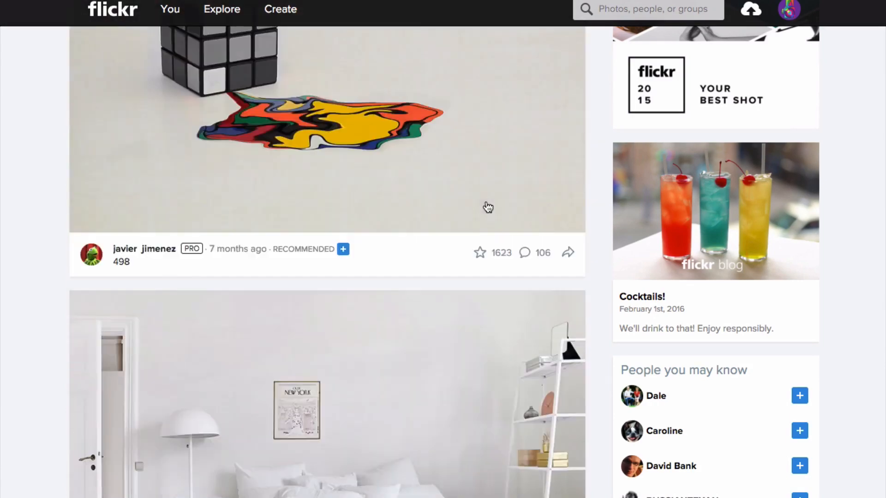
scroll(down, 3)
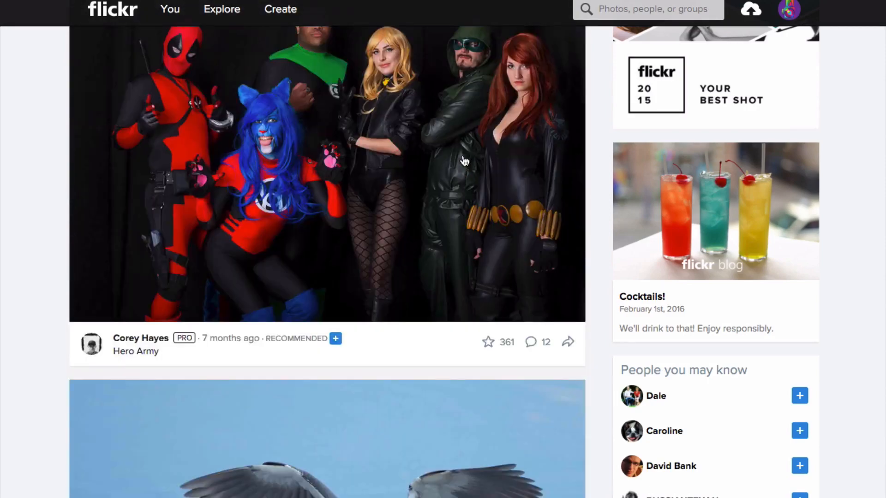
scroll(down, 3)
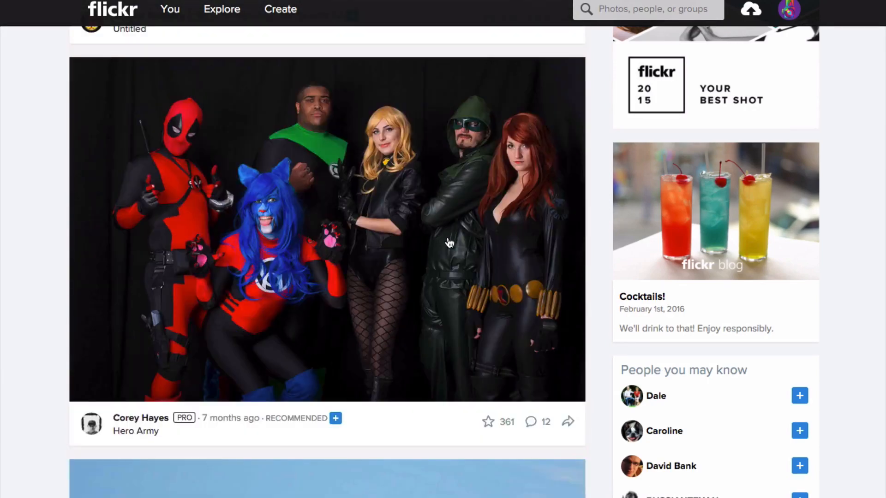
scroll(down, 3)
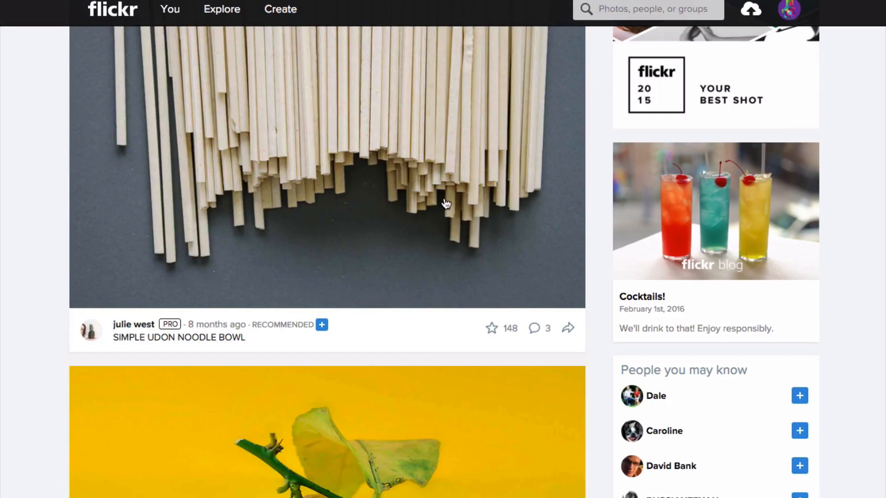
scroll(down, 3)
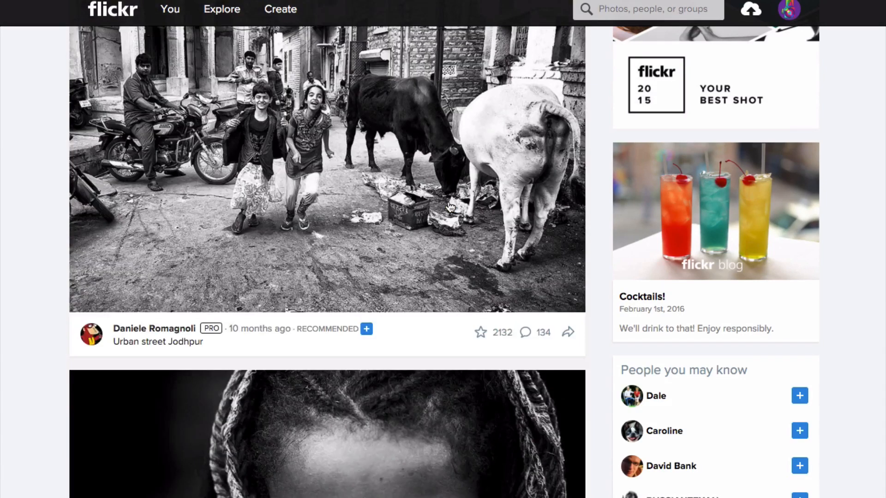
scroll(down, 3)
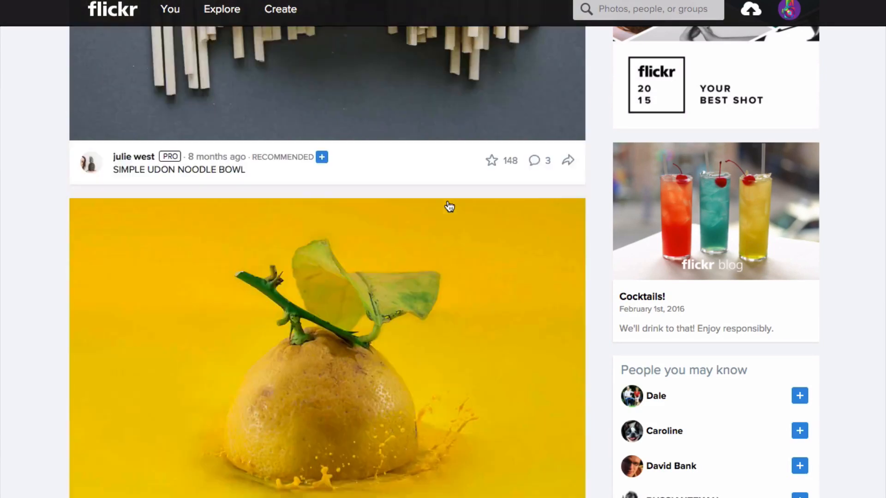
scroll(down, 3)
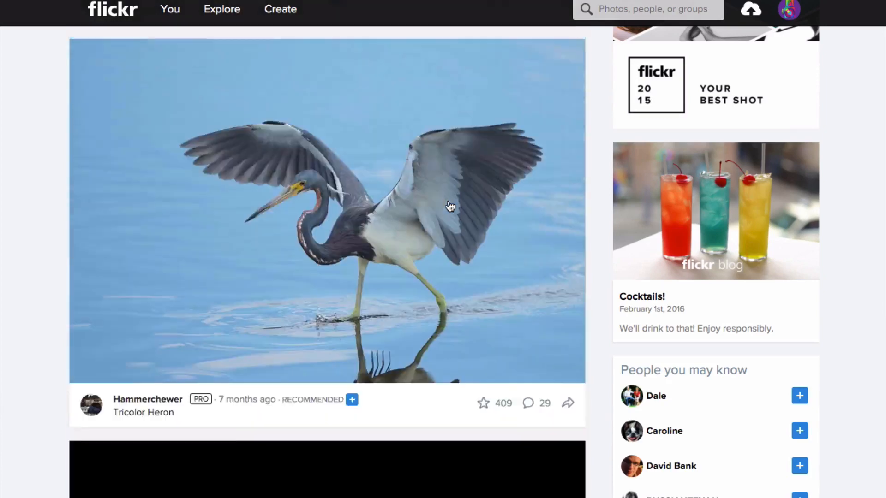
scroll(down, 3)
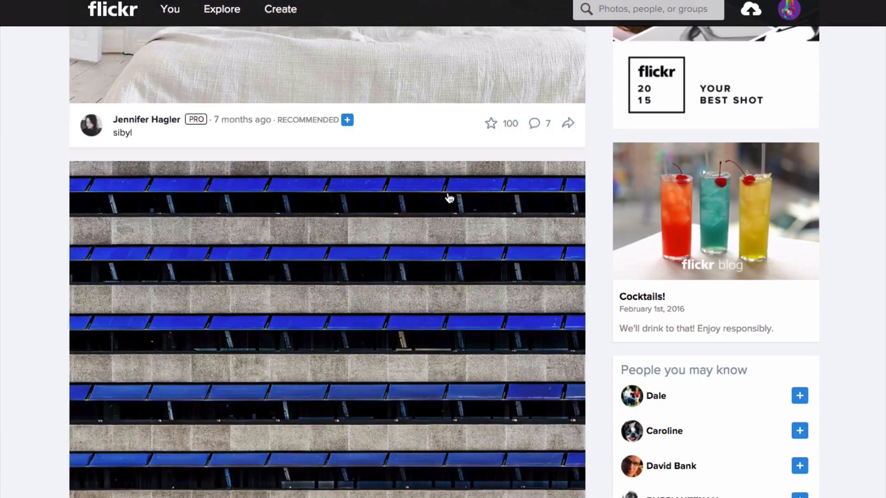
scroll(down, 3)
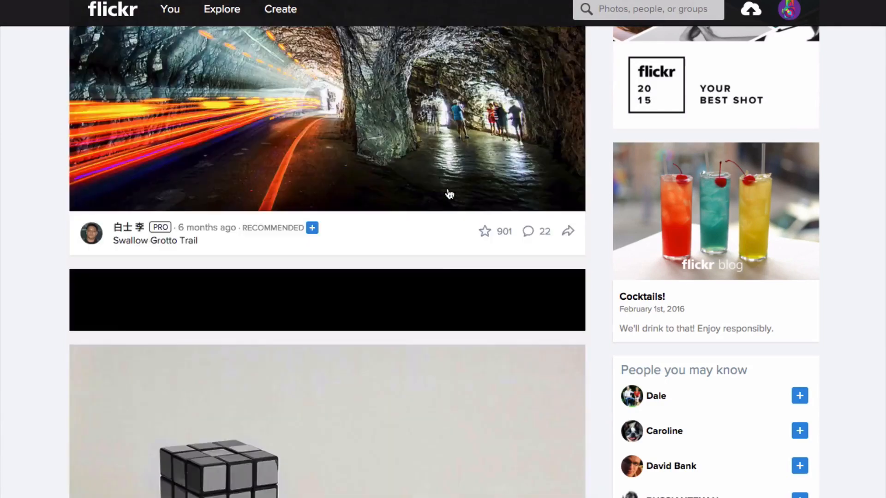
scroll(down, 3)
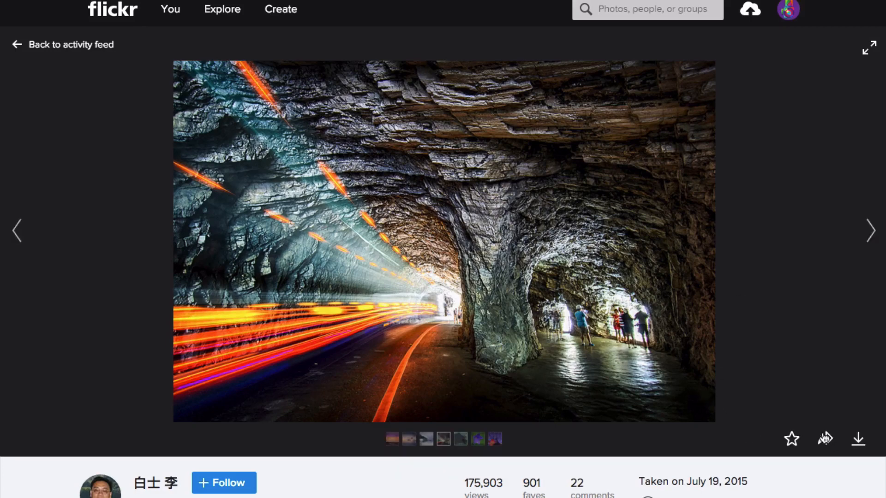
Step: Open the tunnel photo's View all sizes page and select the Medium 800 size
click(857, 440)
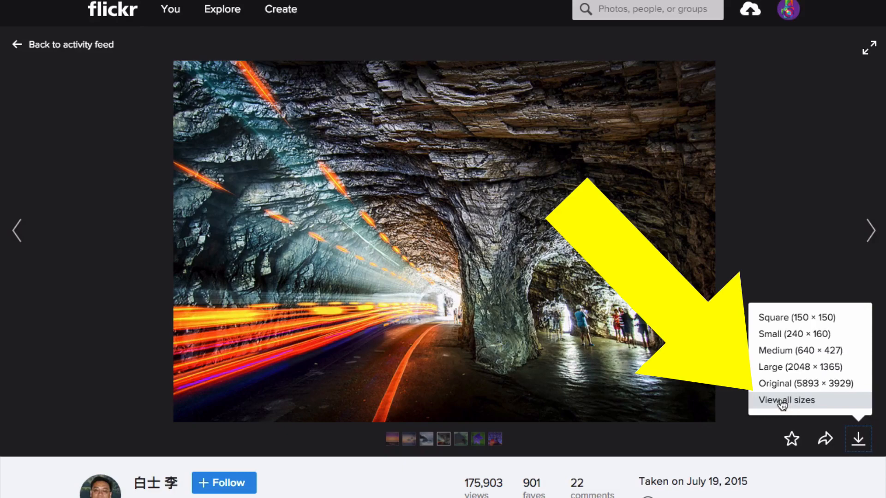
click(856, 439)
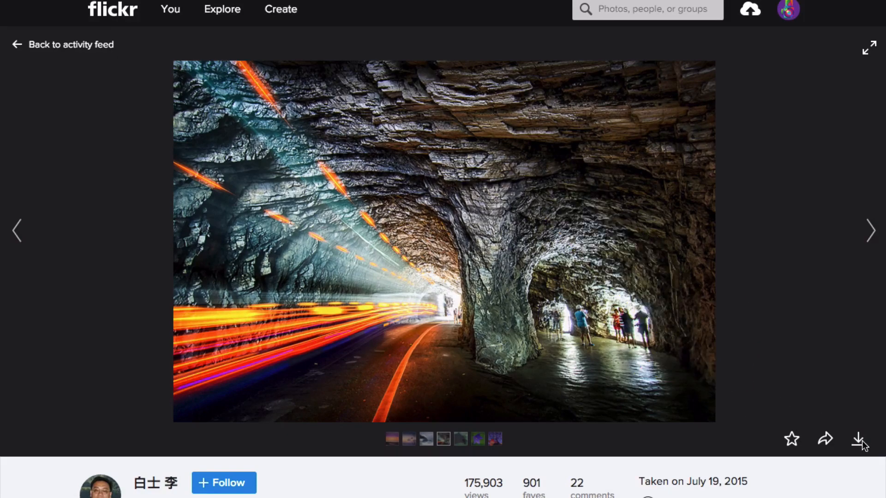
click(858, 440)
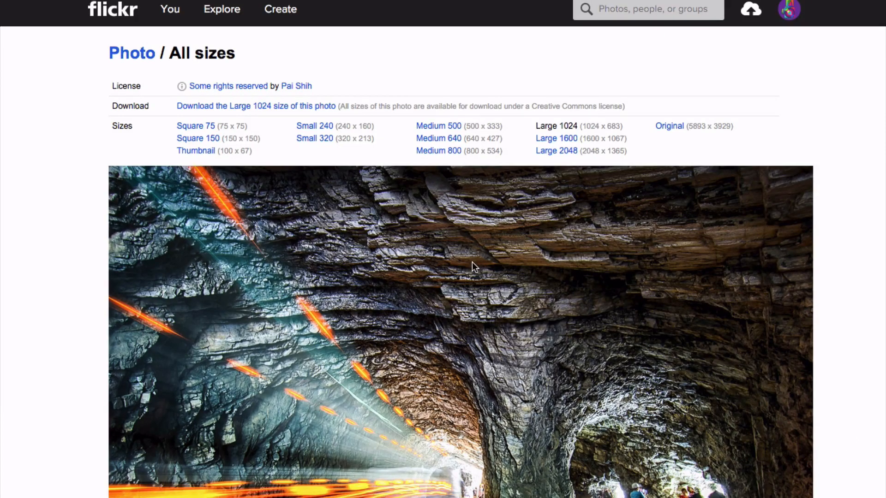
mouse_move(398, 150)
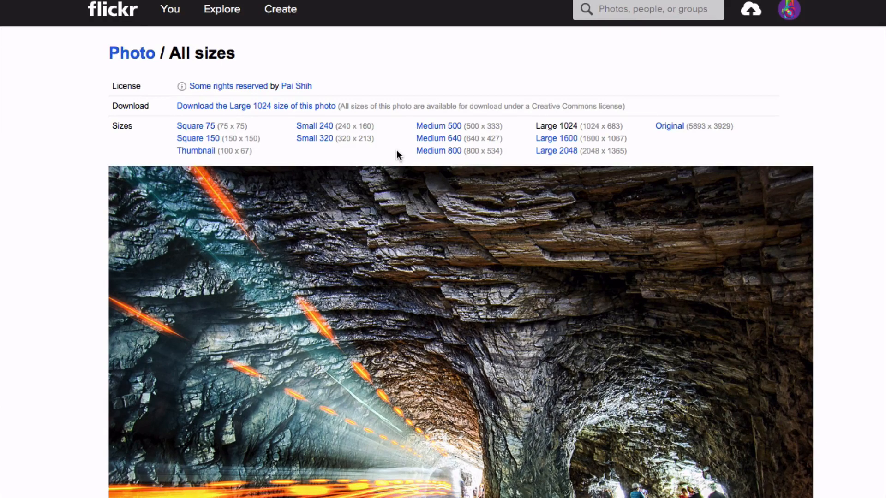
click(438, 151)
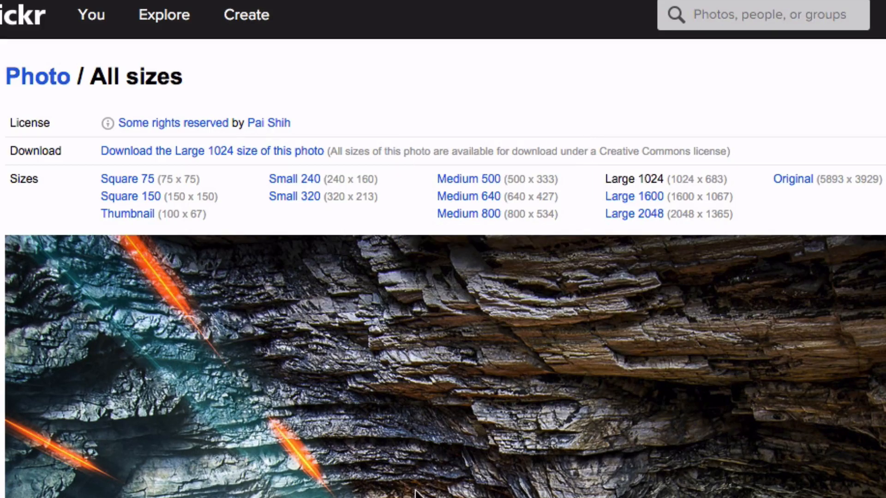
mouse_move(576, 191)
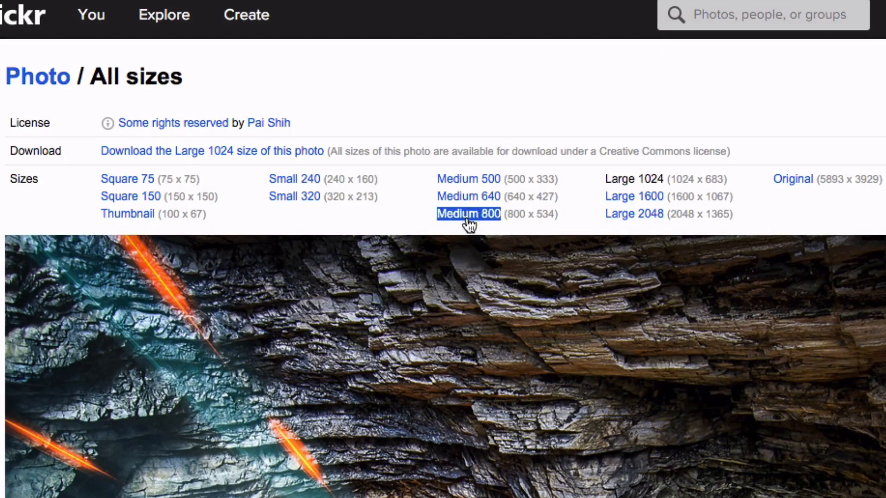
mouse_move(483, 220)
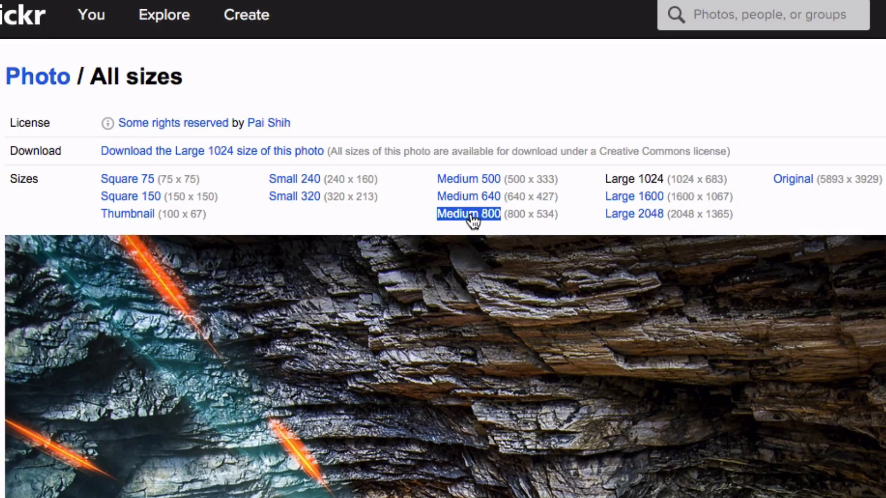
click(469, 214)
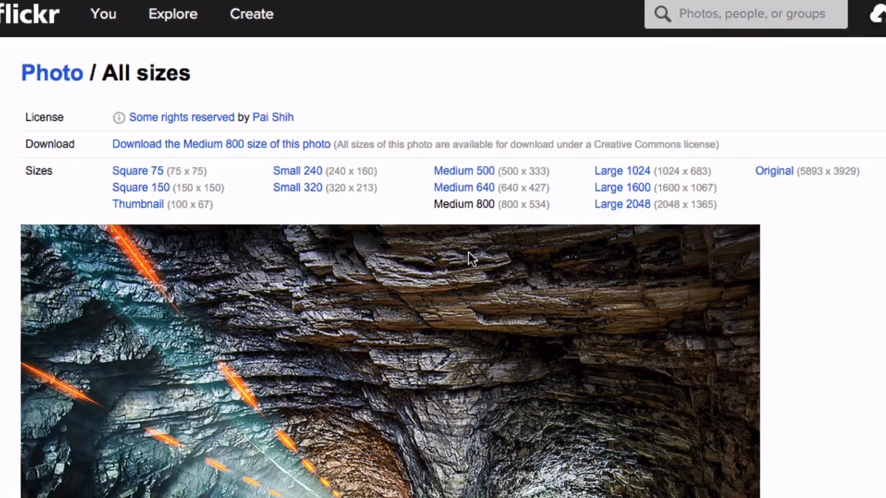
scroll(down, 3)
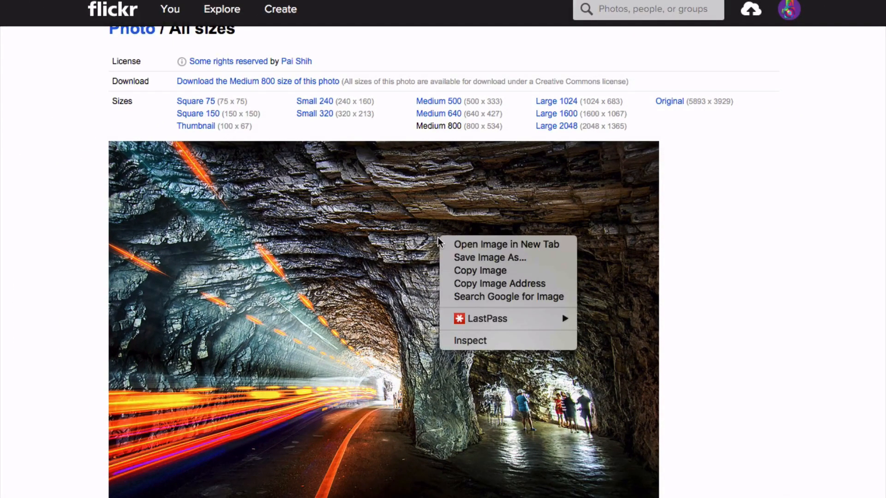
mouse_move(488, 257)
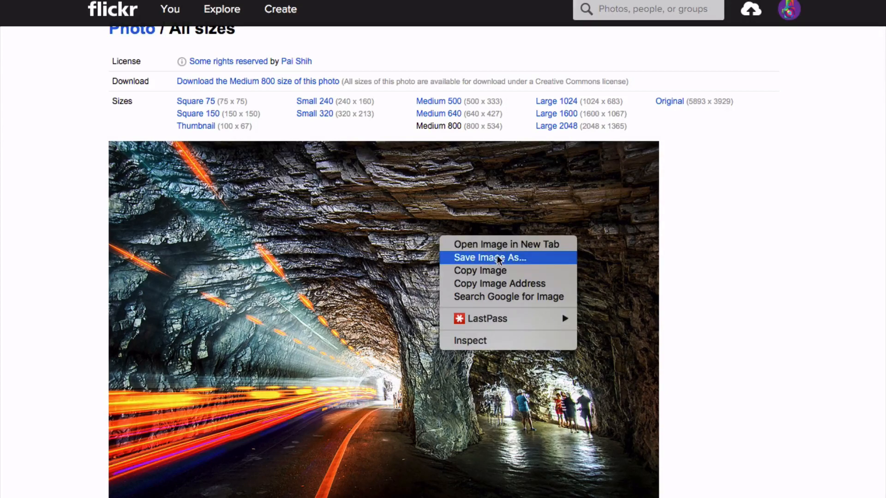
mouse_move(531, 265)
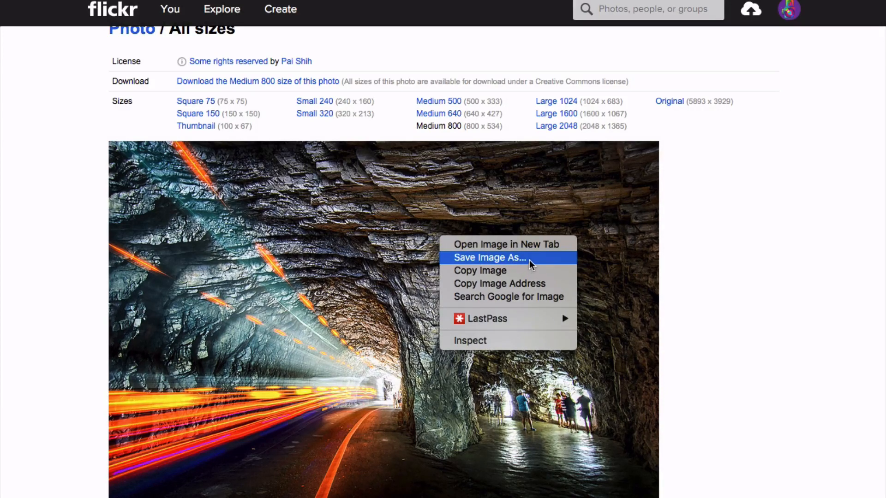
Step: Save the Medium 800 tunnel photo to the Desktop as 'tunnel lights'
click(493, 257)
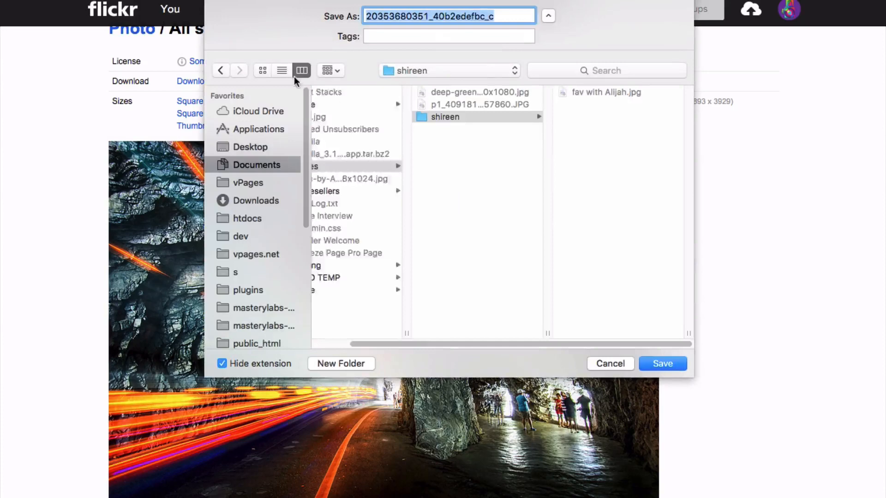
click(251, 147)
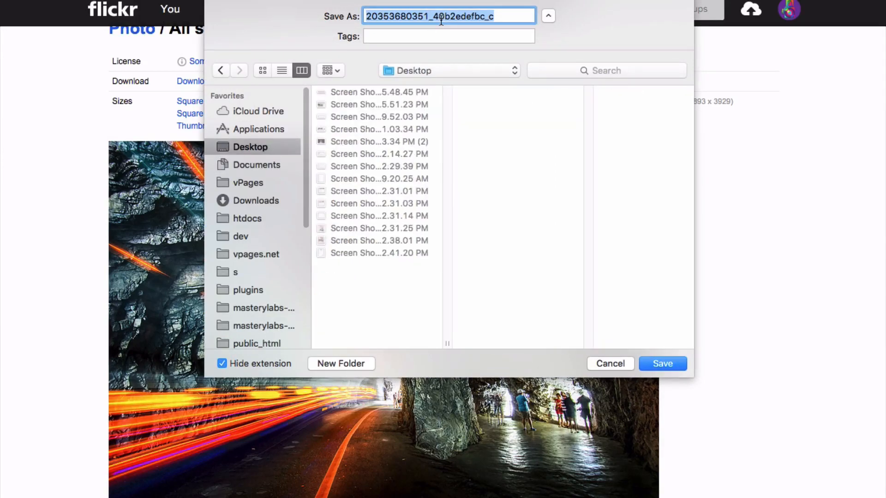
text(tunnel ligh)
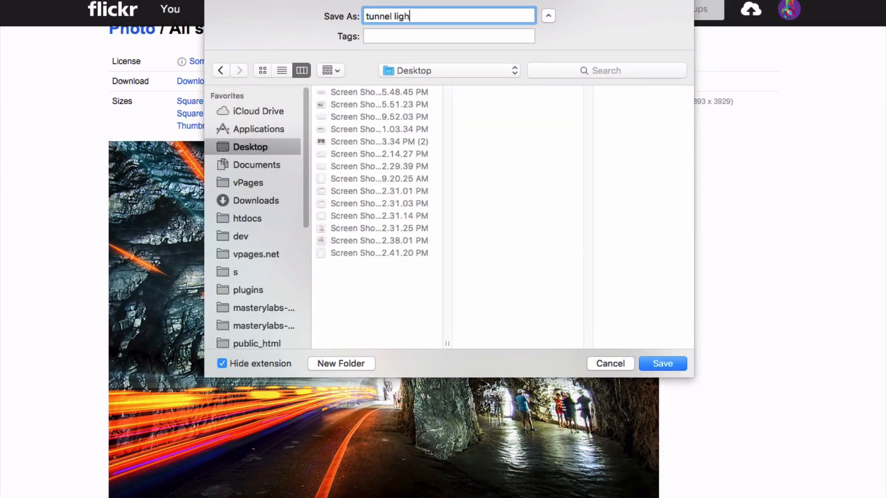
click(663, 364)
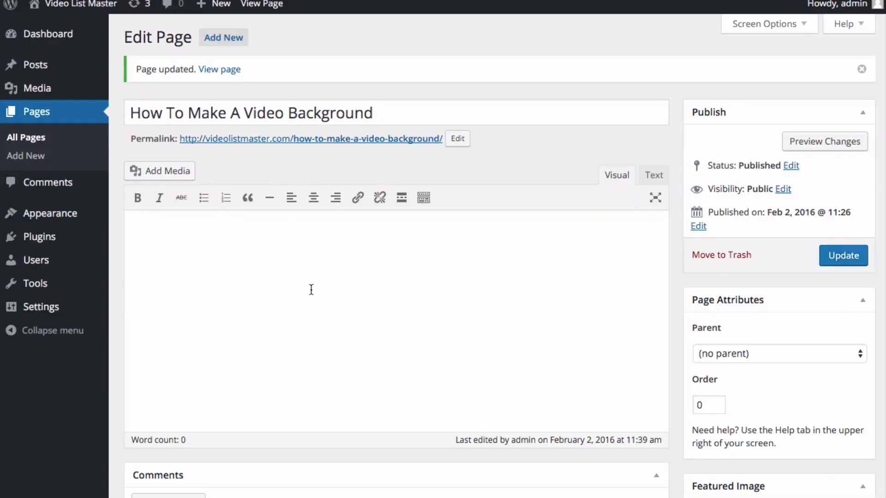
Step: Enable vPages Show Advanced Settings and open the media picker for Background Image
scroll(down, 3)
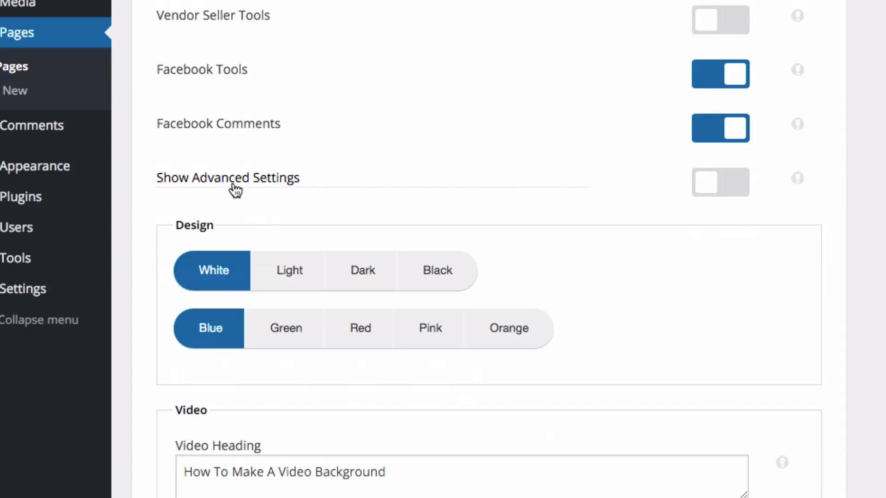
click(720, 182)
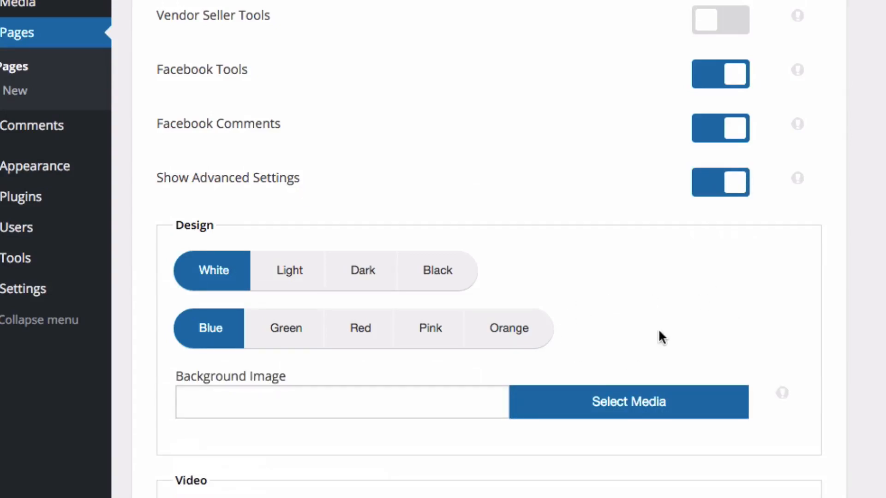
scroll(down, 3)
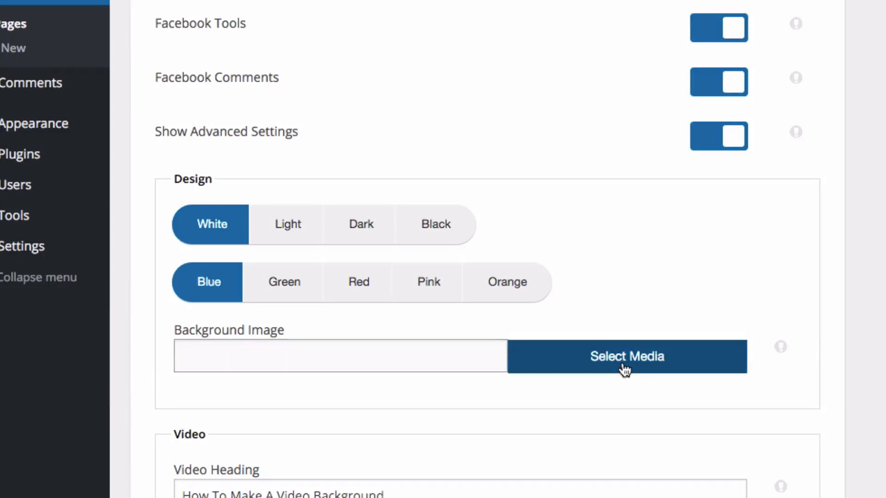
click(626, 356)
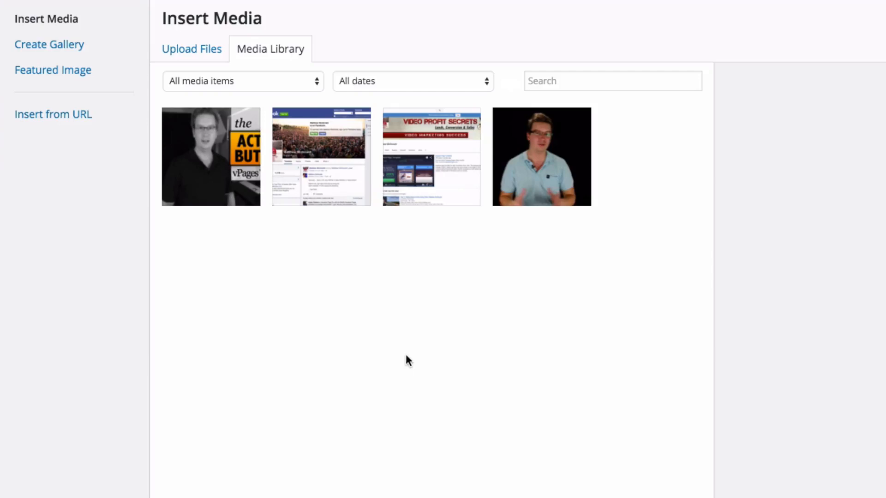
mouse_move(187, 59)
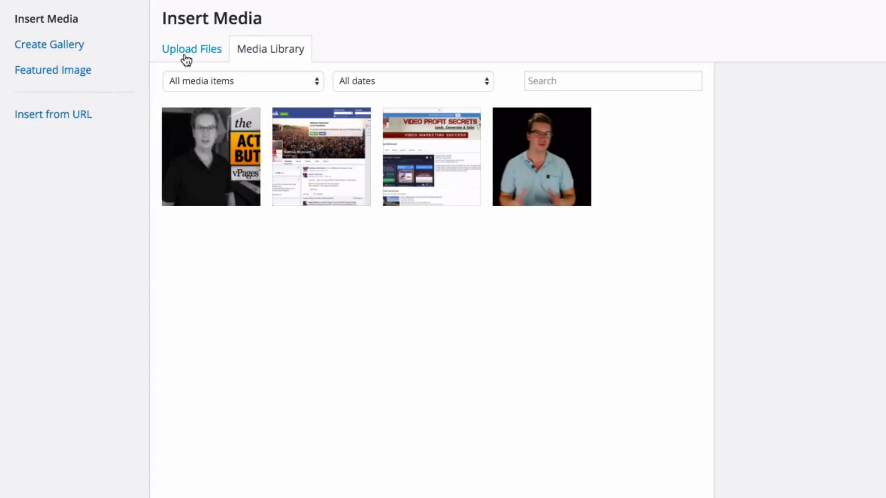
Step: Upload tunnel-lights.jpg and insert it as the page's background image
click(192, 49)
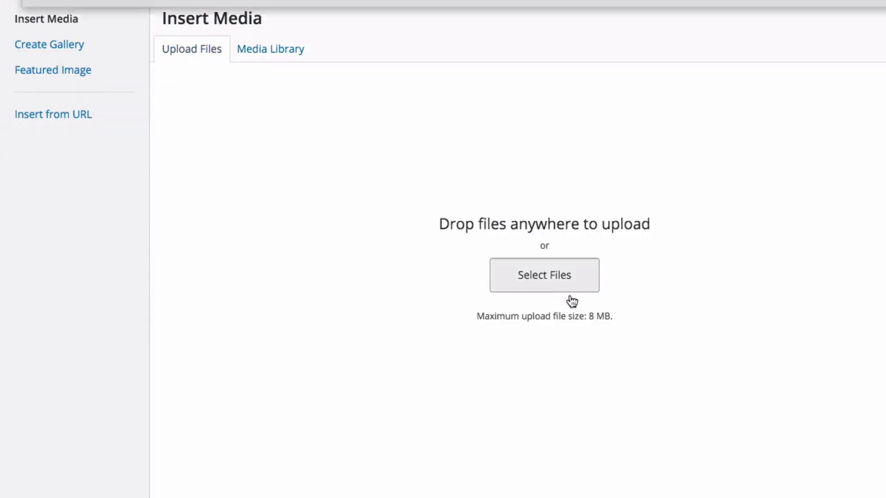
click(544, 275)
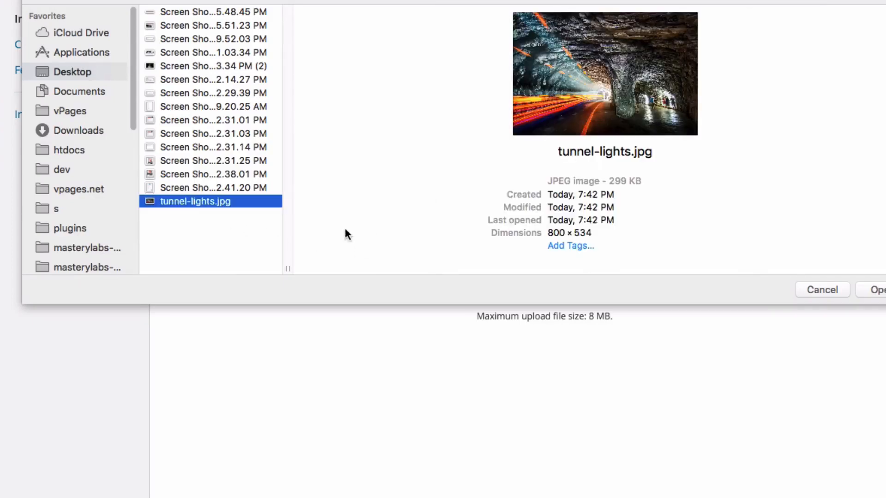
click(881, 290)
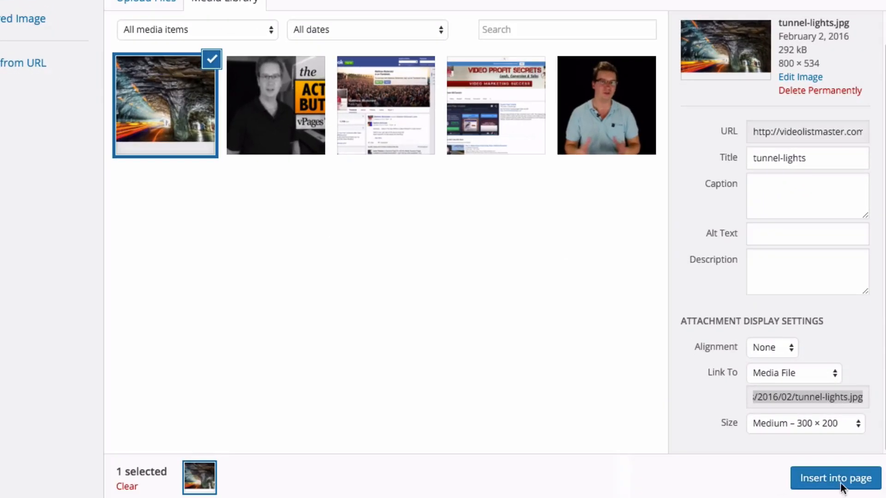
click(829, 479)
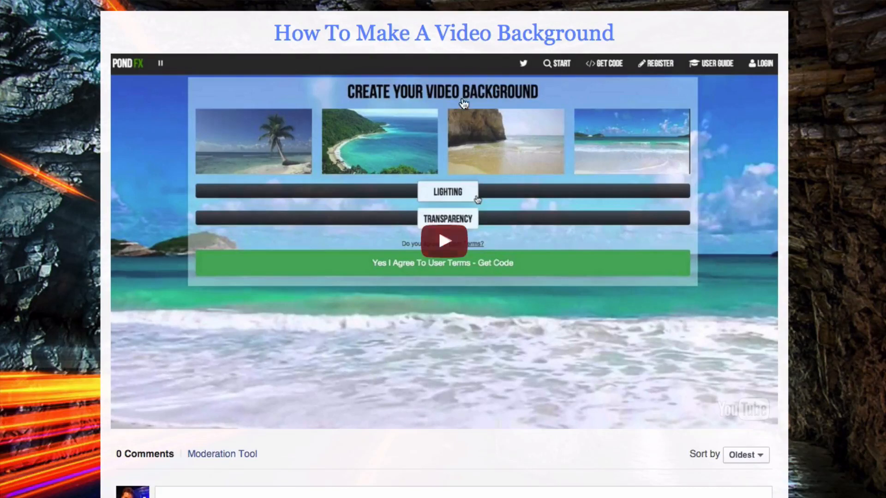
scroll(down, 3)
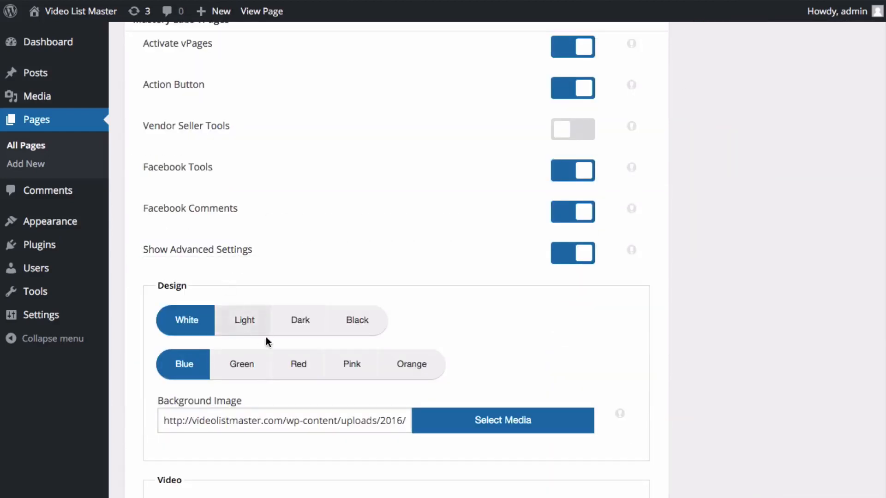
Step: Update the page and review the live page with its tunnel-lights background
click(299, 320)
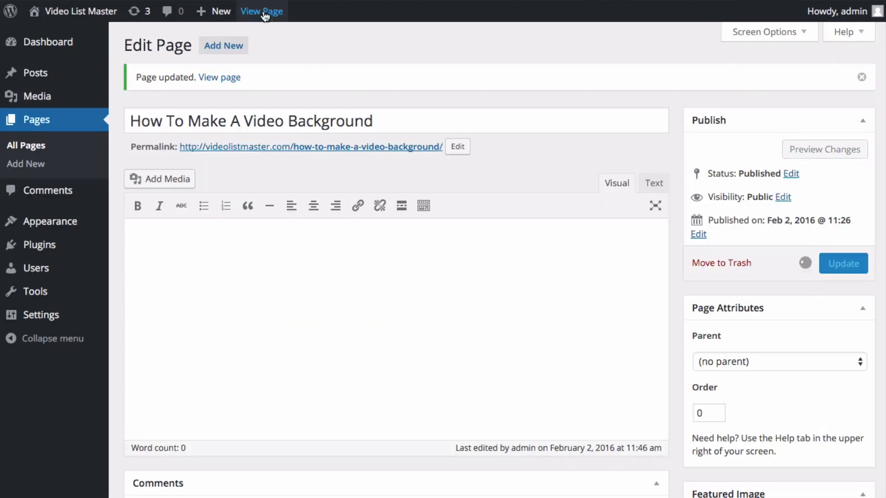
click(261, 11)
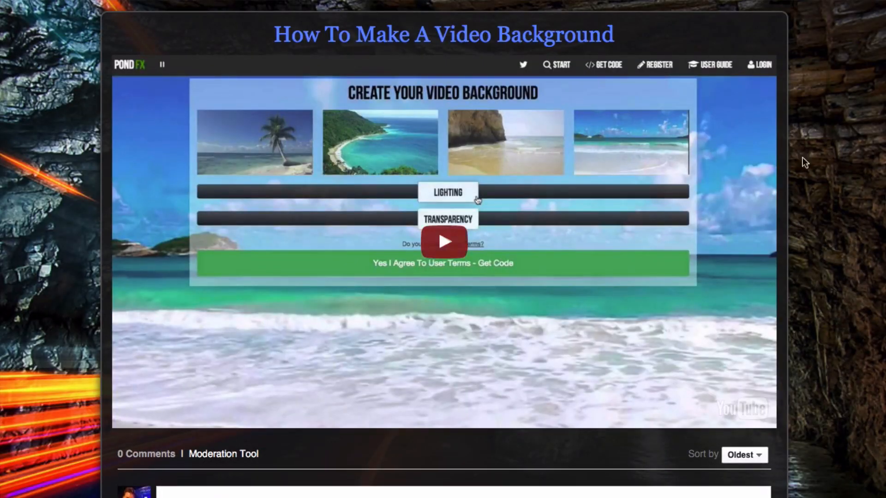
scroll(down, 3)
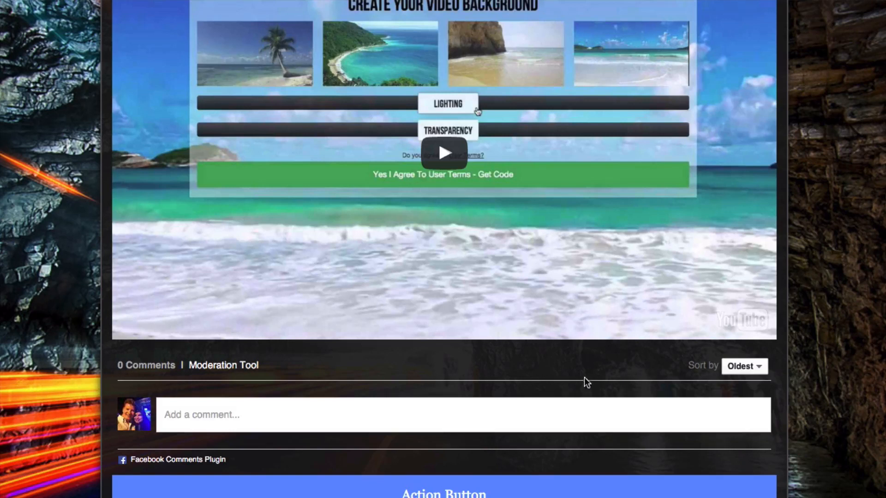
scroll(down, 3)
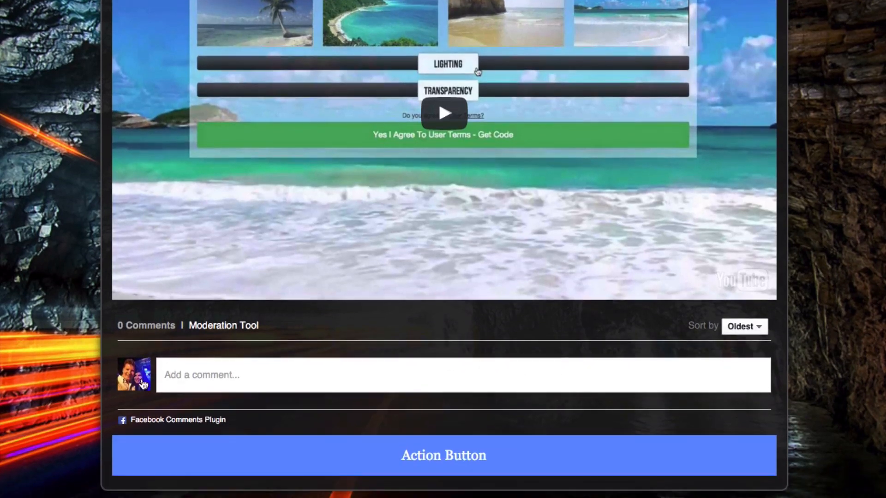